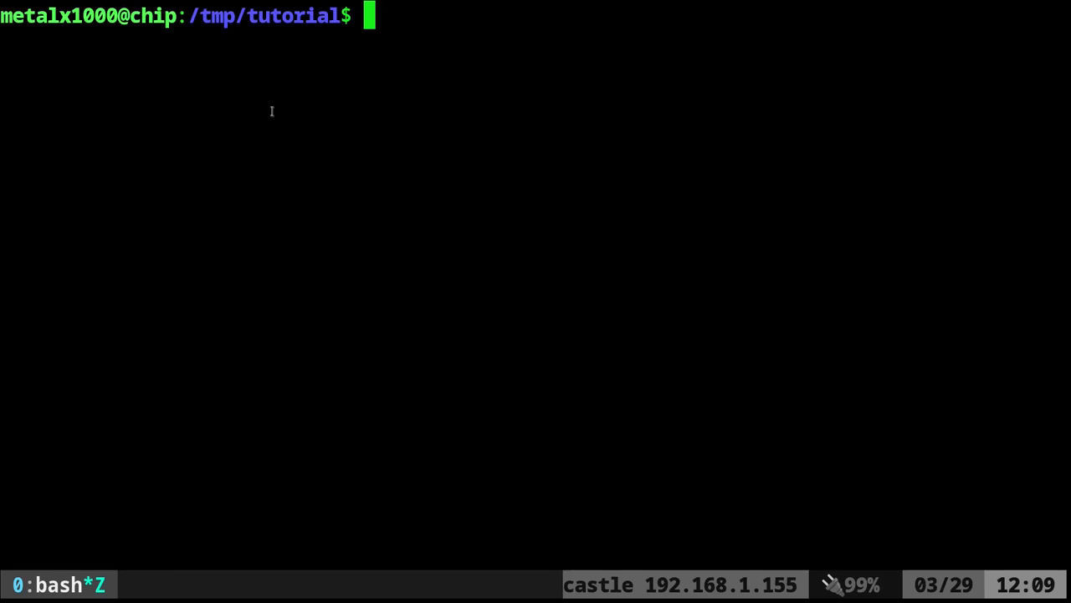
Set name="Kris" and print it plainly, with braces, and uppercased as KRIS via ${name^^}.
{"action": "type", "text": "n"}
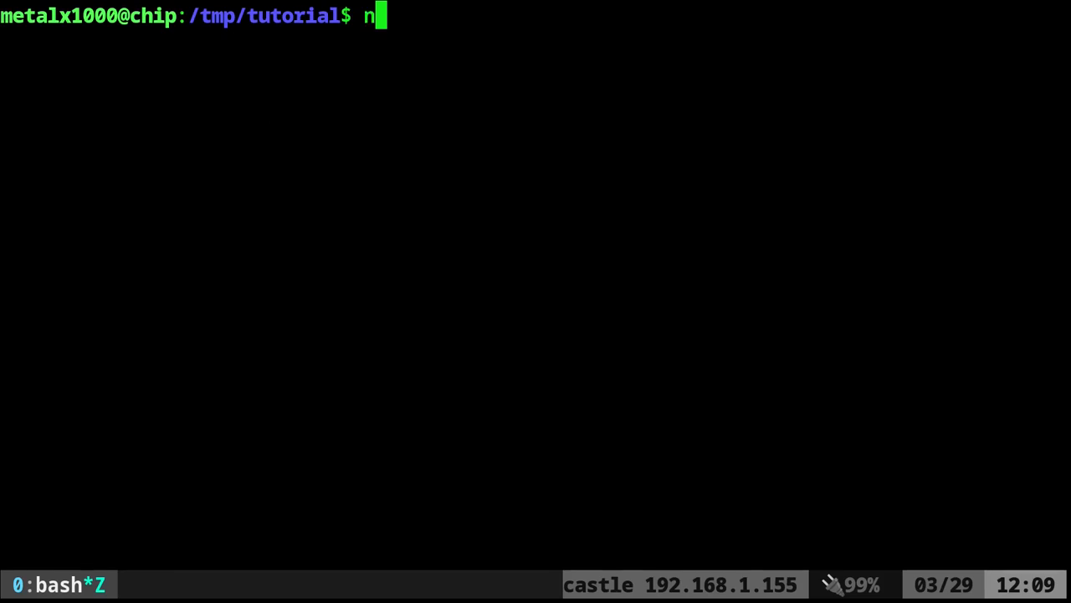
{"action": "type", "text": "ame=\"Kris"}
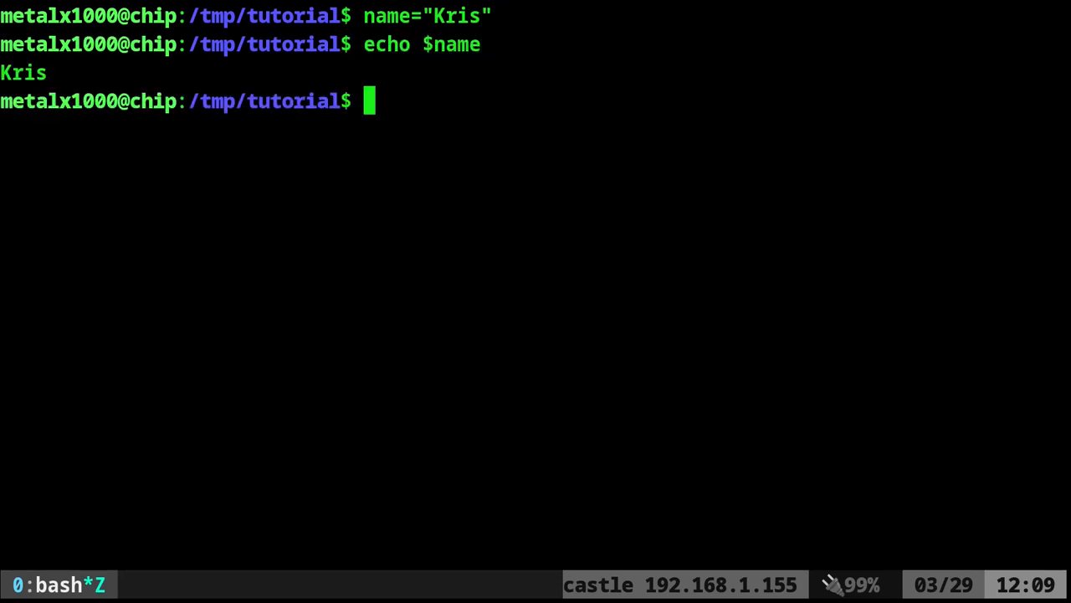
{"action": "type", "text": "echo $name}"}
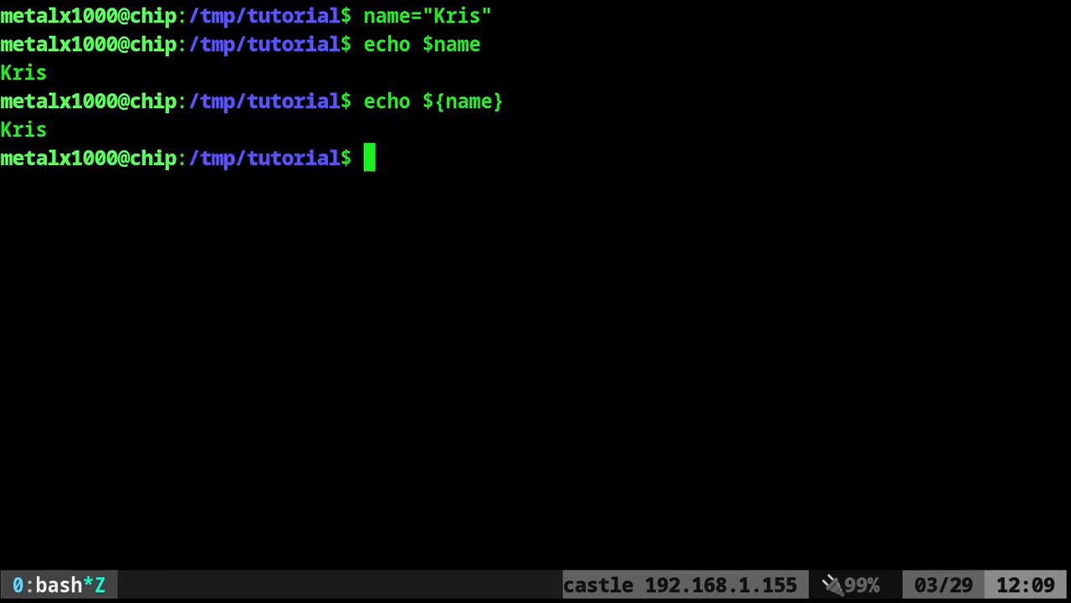
{"action": "type", "text": "echo ${name}"}
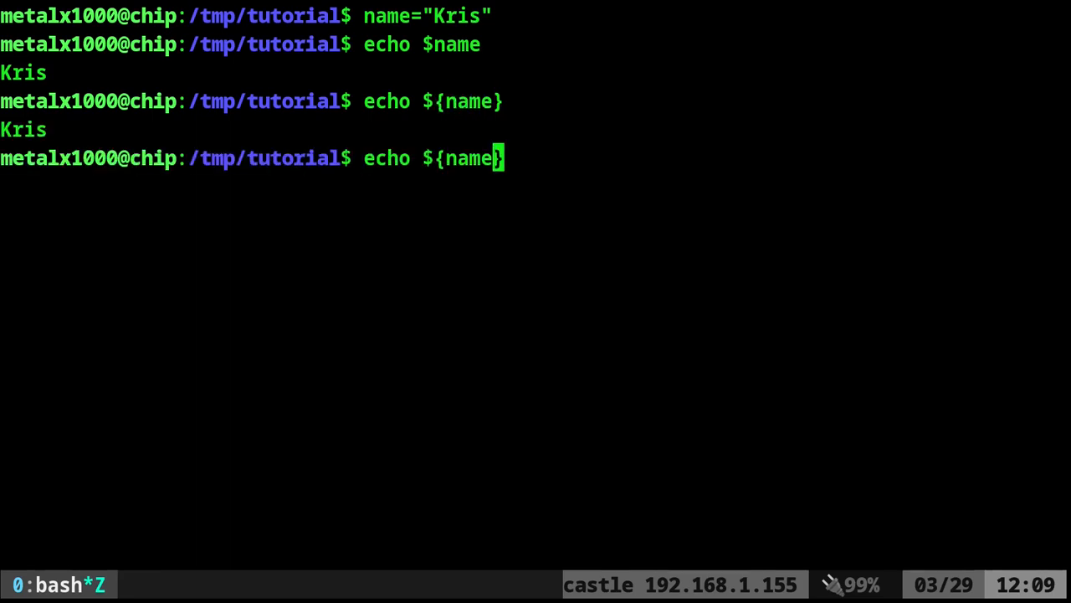
{"action": "type", "text": "^^"}
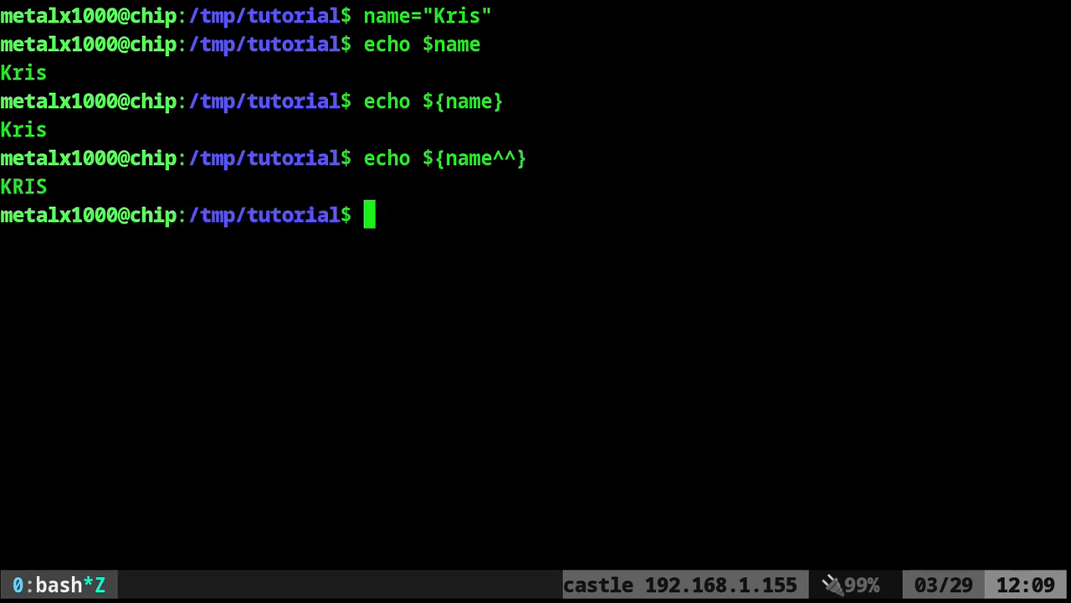
Print the name lowercased as kris via ${name,,}, then try ${name} again in zsh.
{"action": "type", "text": "echo ${name,}"}
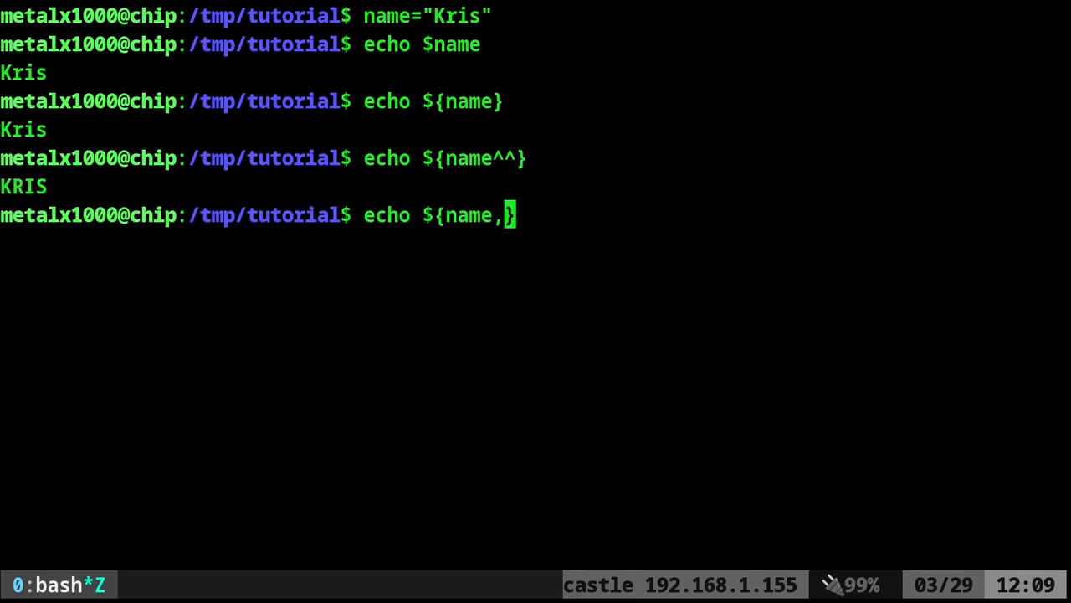
{"action": "key", "text": "Return"}
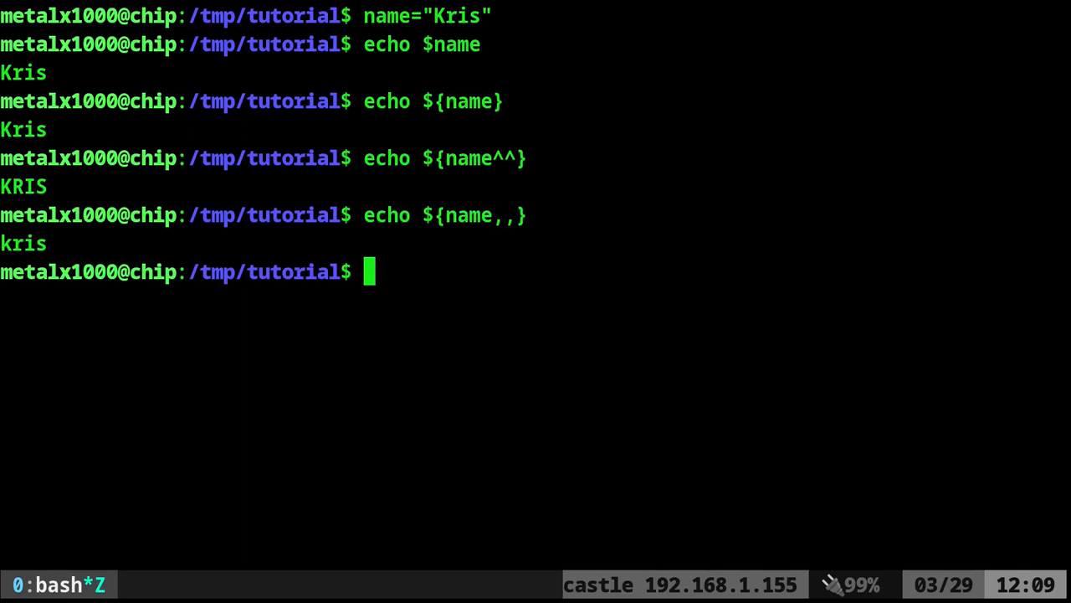
{"action": "type", "text": "echo ${name}"}
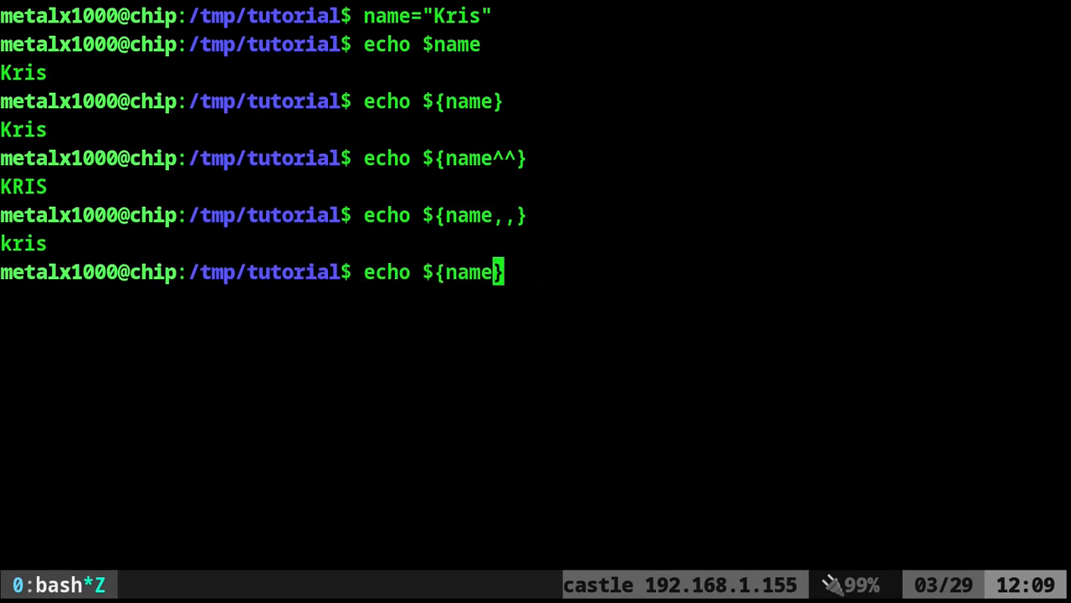
{"action": "key", "text": "Return"}
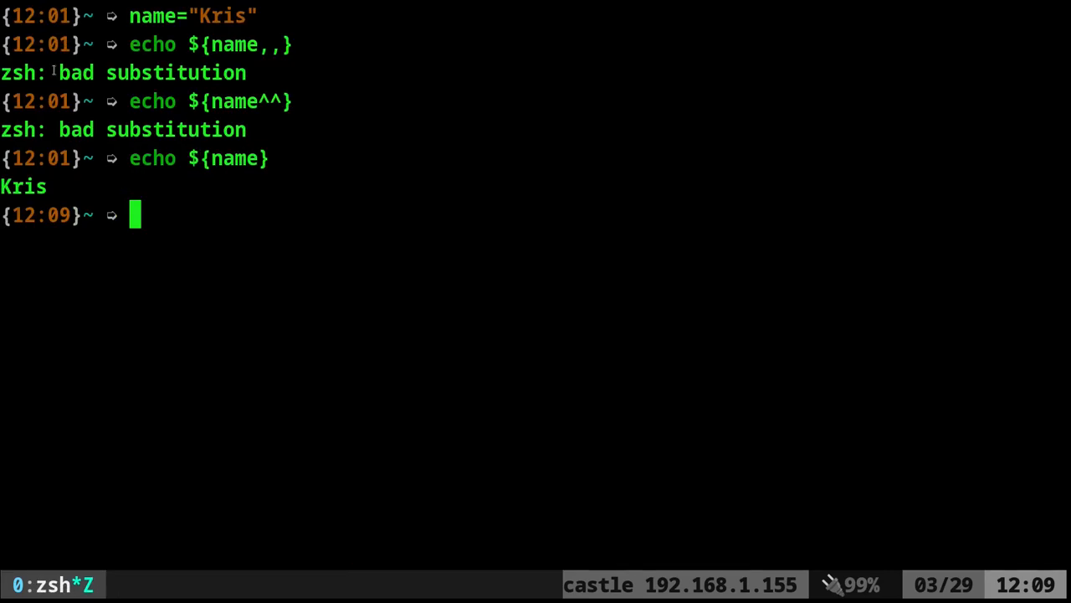
Highlight the zsh bad substitution error, then uppercase Kris to KRIS with echo "Kris"|tr [a-z] [A-Z].
{"action": "double_click", "coordinate": [275, 100]}
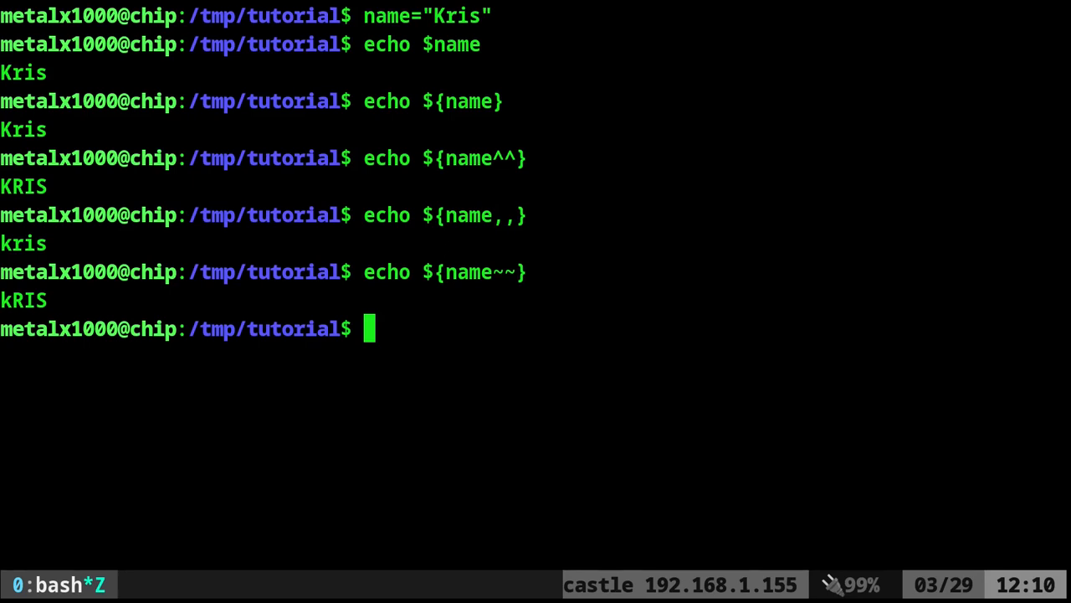
{"action": "type", "text": "echo \"K"}
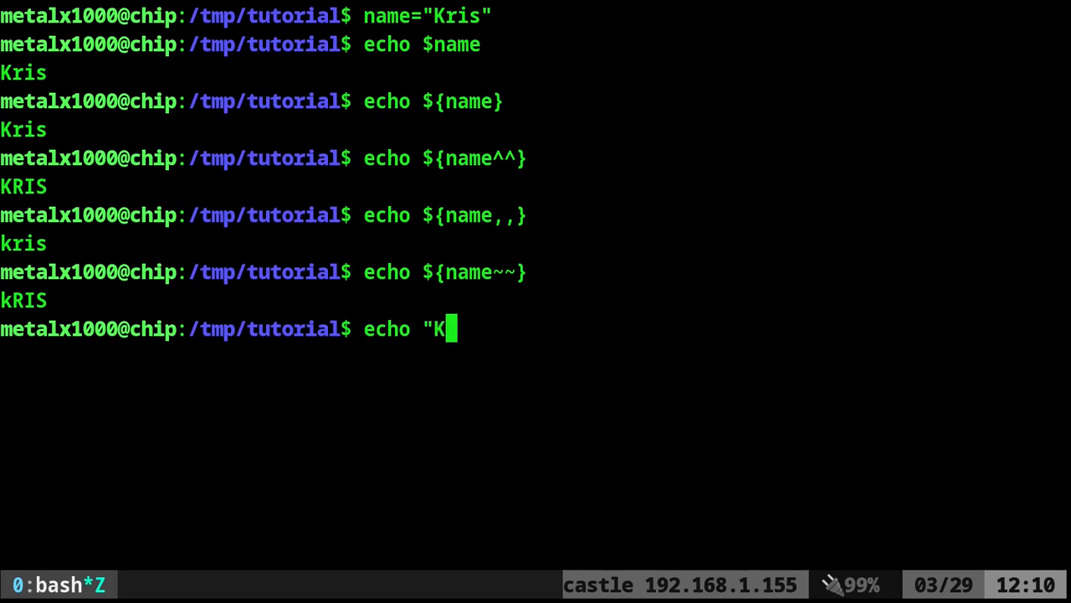
{"action": "type", "text": "ris\"|"}
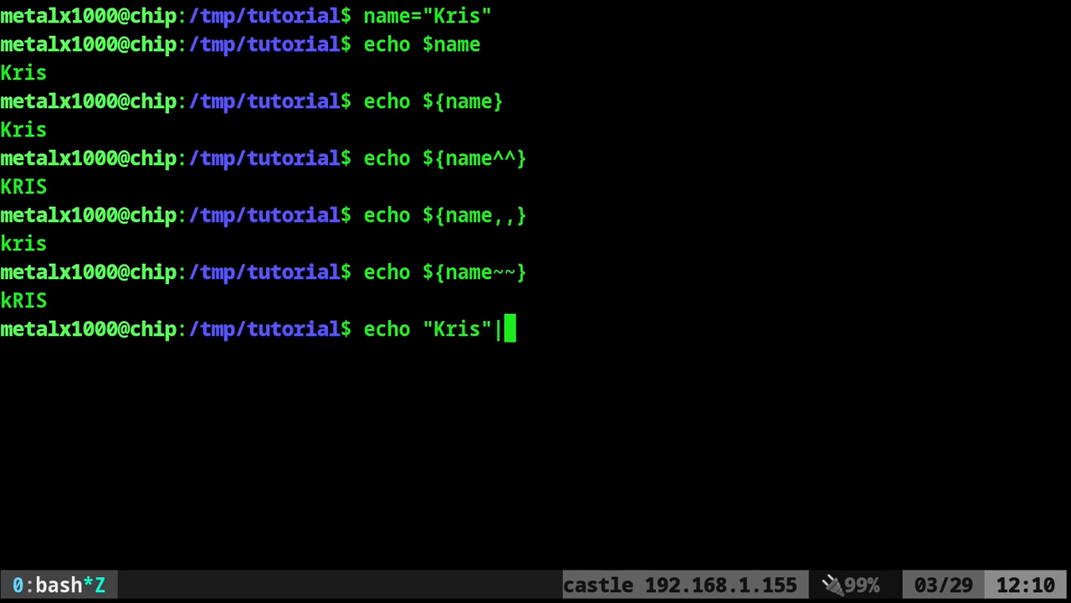
{"action": "type", "text": "tr ["}
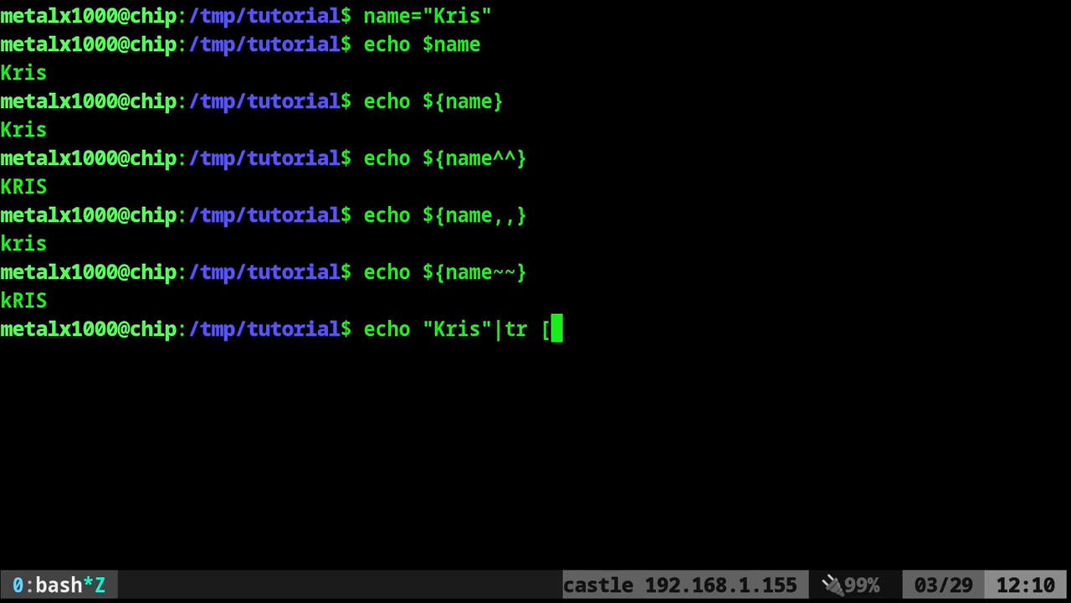
{"action": "type", "text": "a-z"}
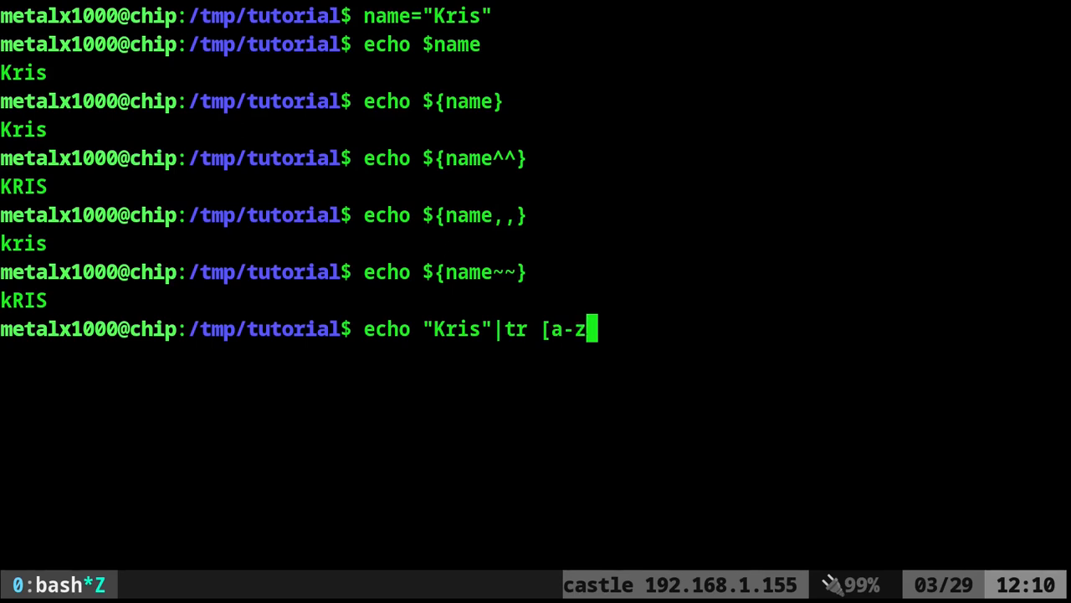
{"action": "type", "text": "] [A-Z"}
{"action": "type", "text": "echo \"Kris\"|tr [A-Z"}
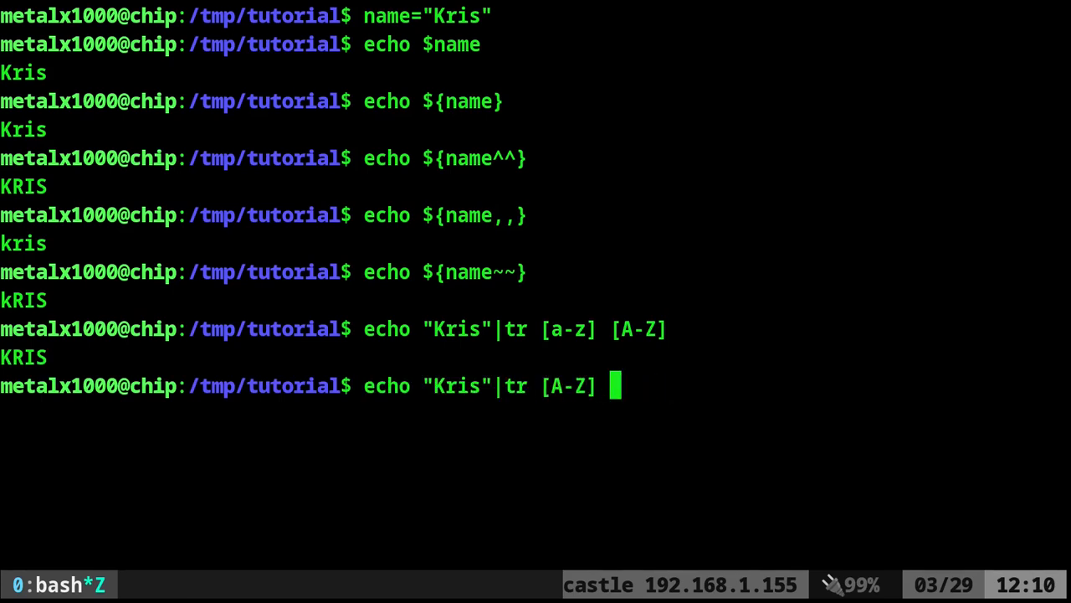
{"action": "type", "text": "[a-z]"}
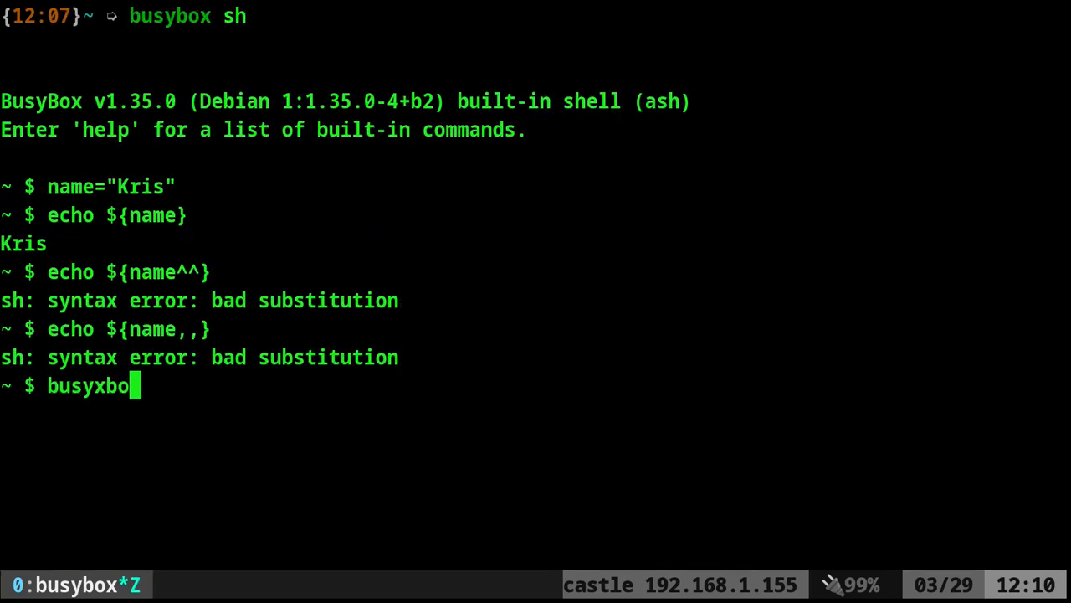
Run busybox to list all the applets it provides after the ^^ and ,, expansions fail in ash.
{"action": "key", "text": "BackSpace"}
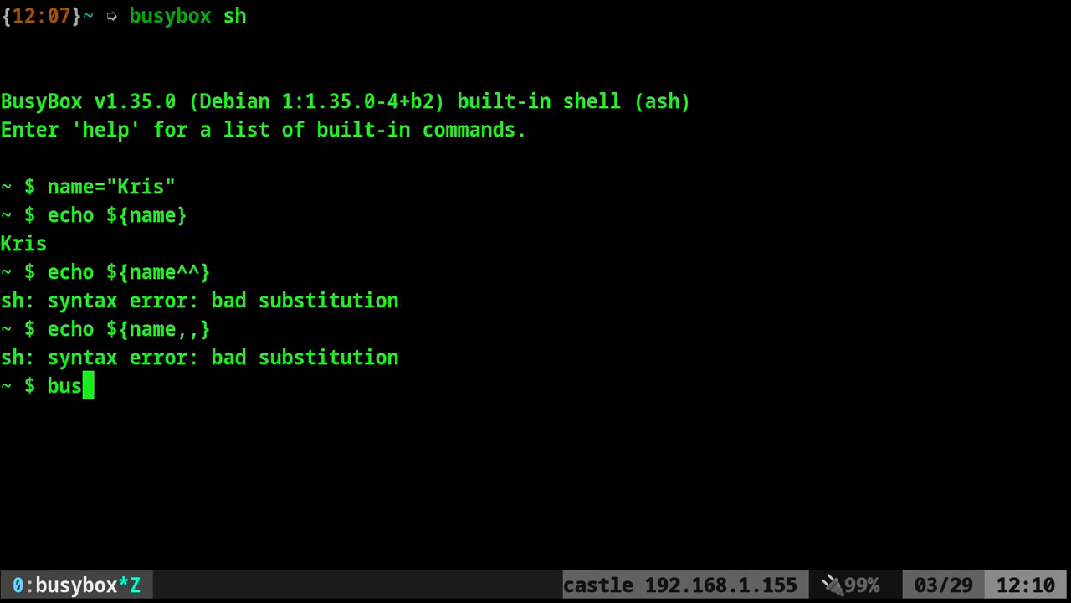
{"action": "key", "text": "Return"}
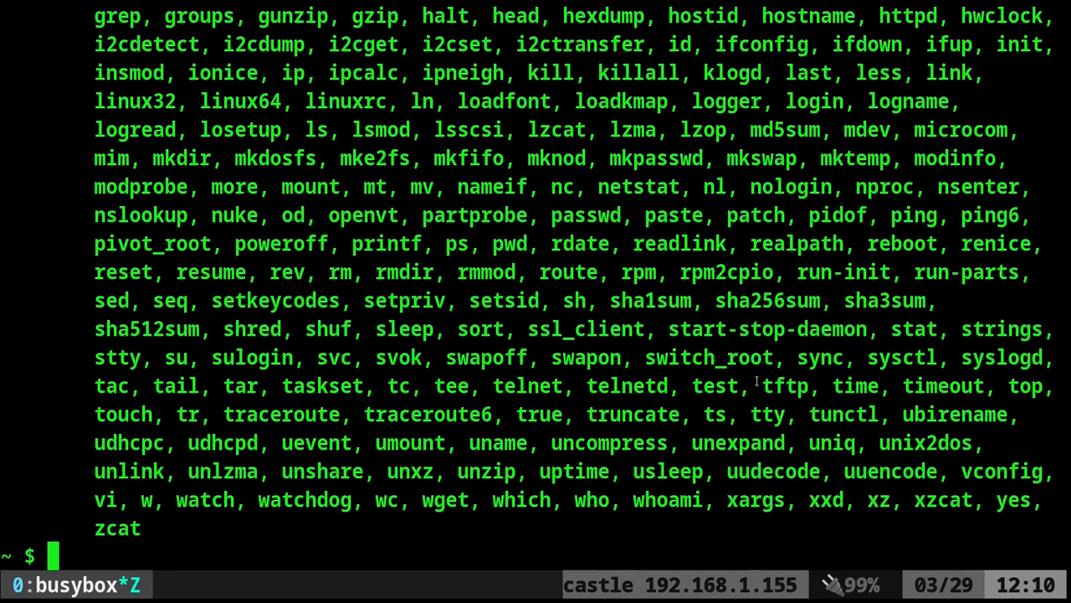
{"action": "mouse_move", "coordinate": [304, 435]}
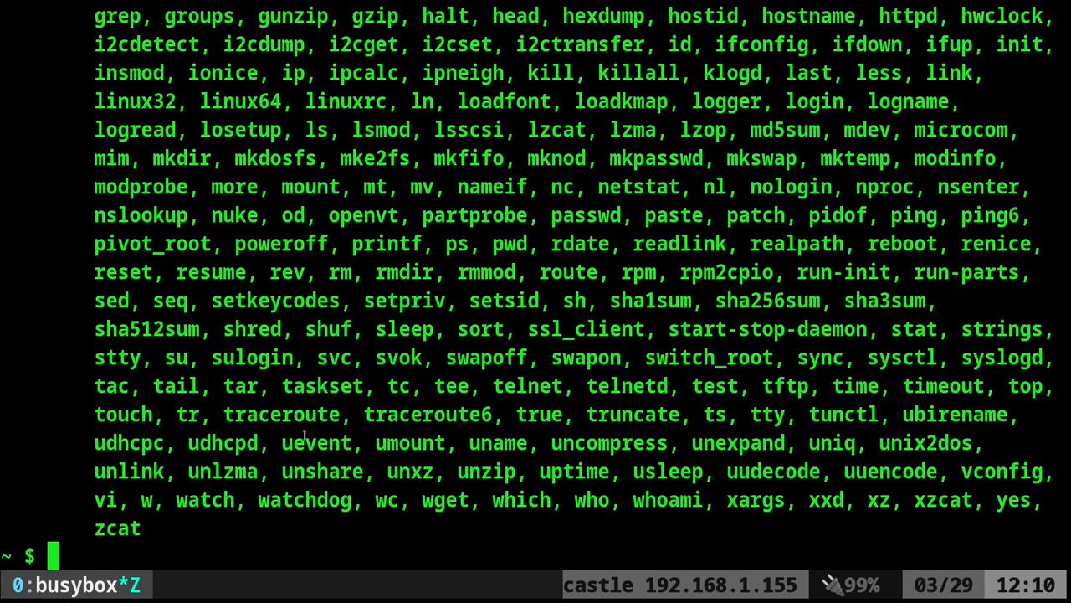
{"action": "double_click", "coordinate": [188, 414]}
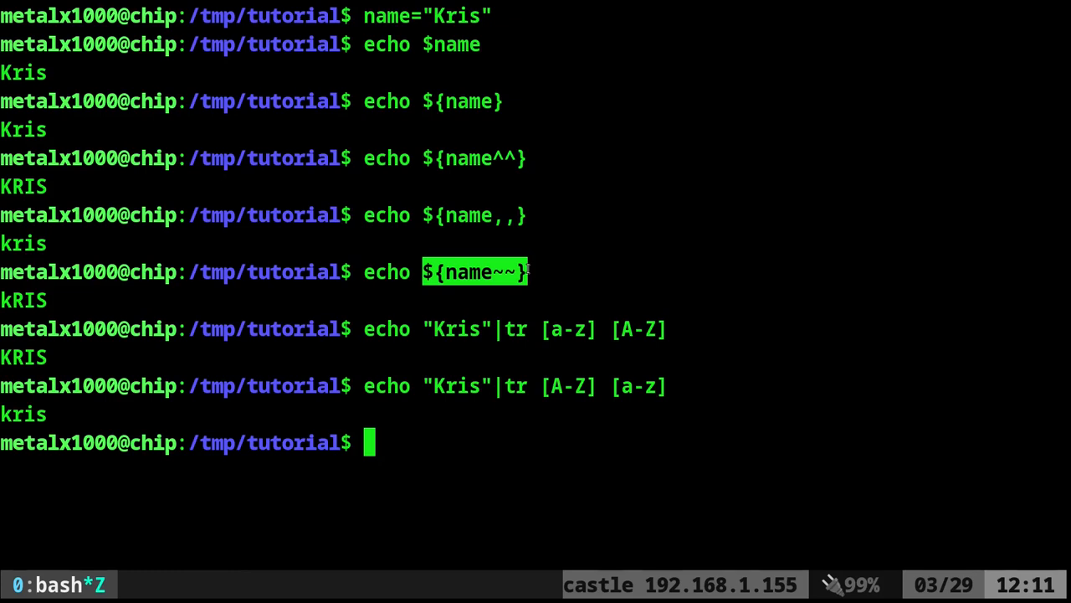
{"action": "mouse_move", "coordinate": [597, 335]}
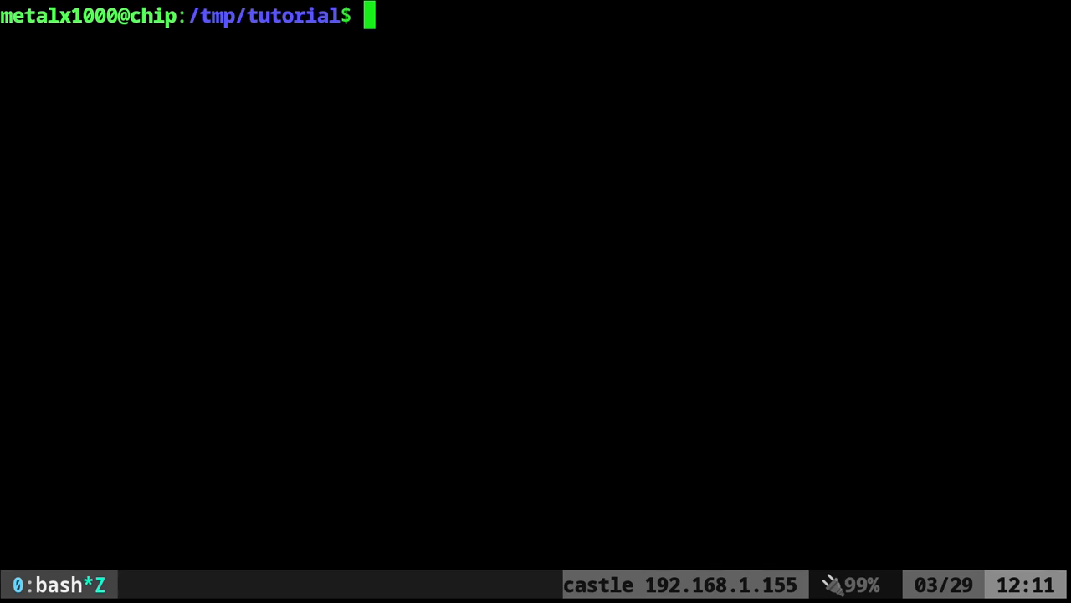
Start a new script with vim name.sh after the tr lowercase demo.
{"action": "type", "text": "vim name.sh"}
{"action": "type", "text": "#!"}
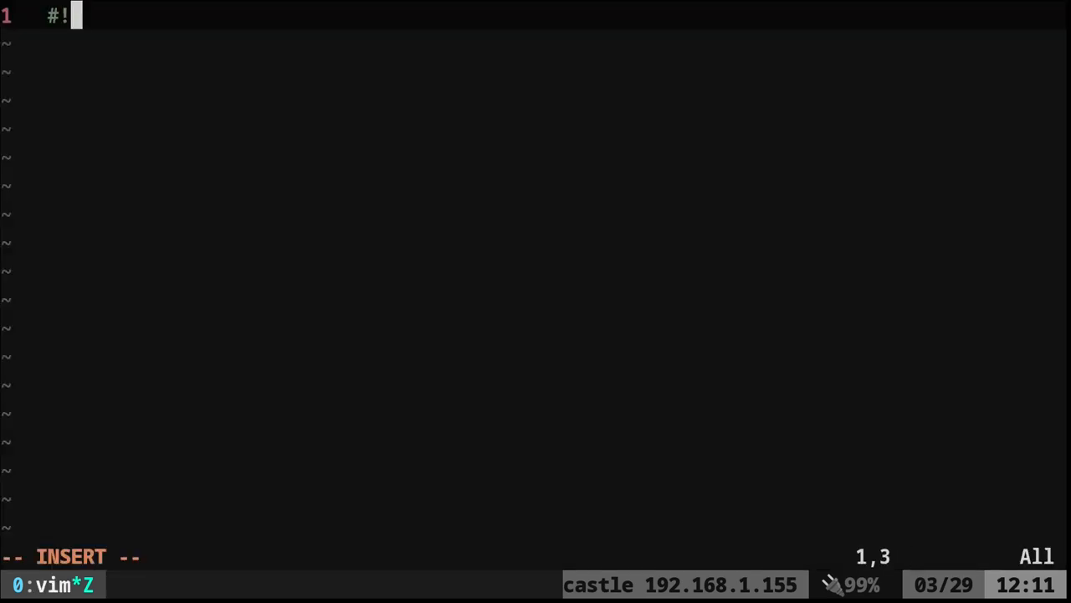
Write the #!/bin/bash shebang, name="Kris" and a read -p "Please Enter..." prompt into r.
{"action": "type", "text": "/bin/bash"}
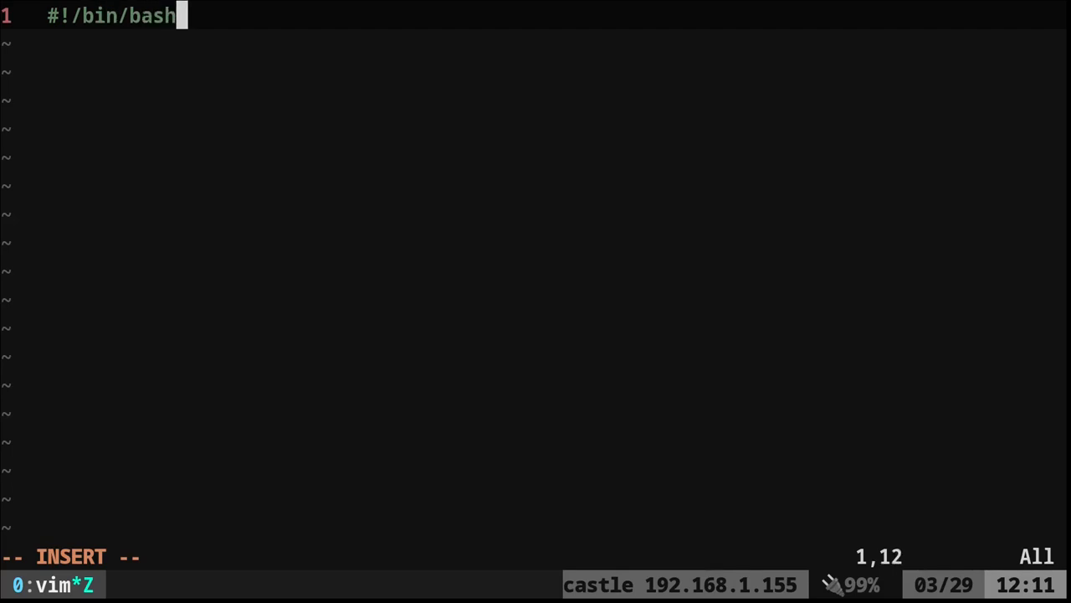
{"action": "key", "text": "Enter"}
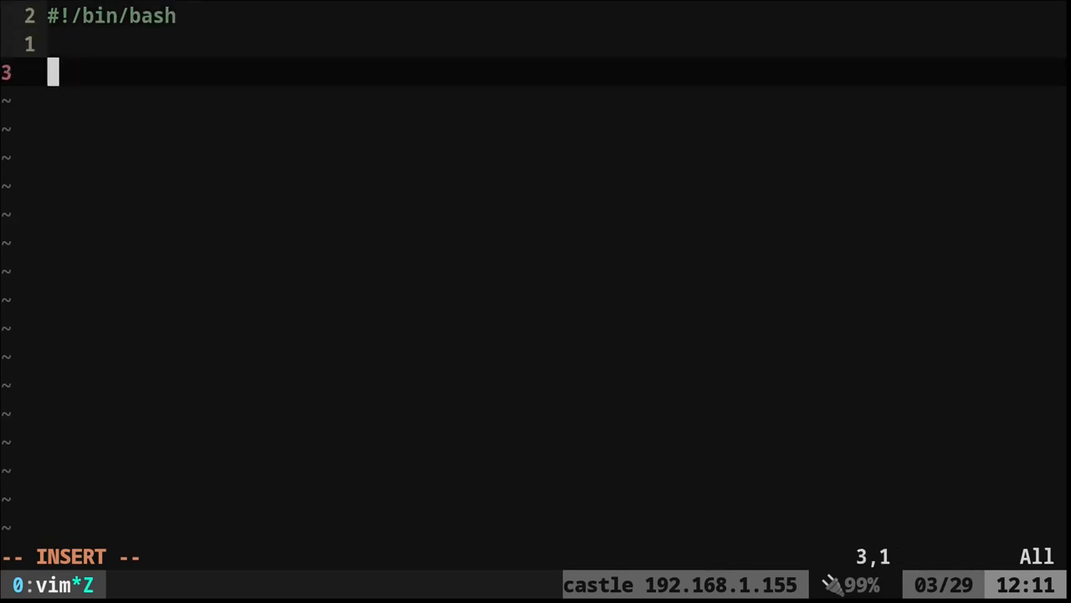
{"action": "type", "text": "name"}
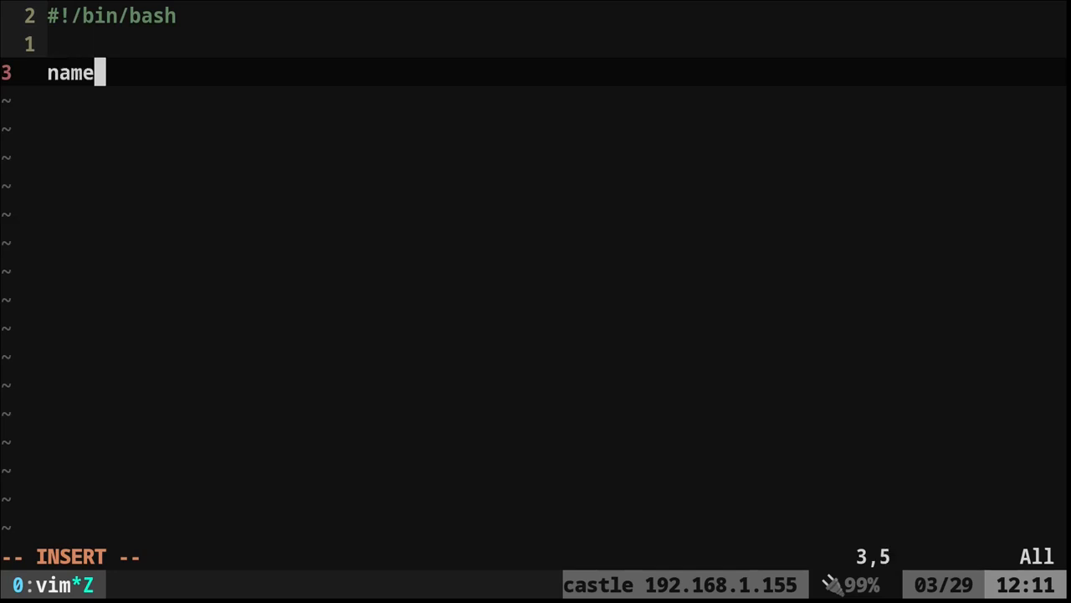
{"action": "type", "text": "=\""}
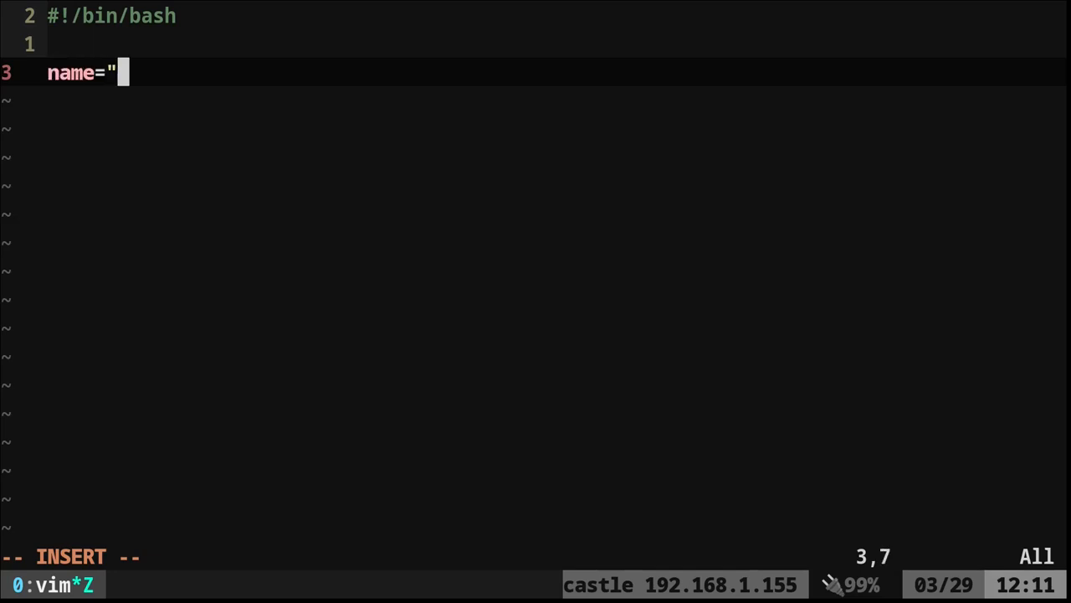
{"action": "type", "text": "Kris"}
{"action": "type", "text": "read"}
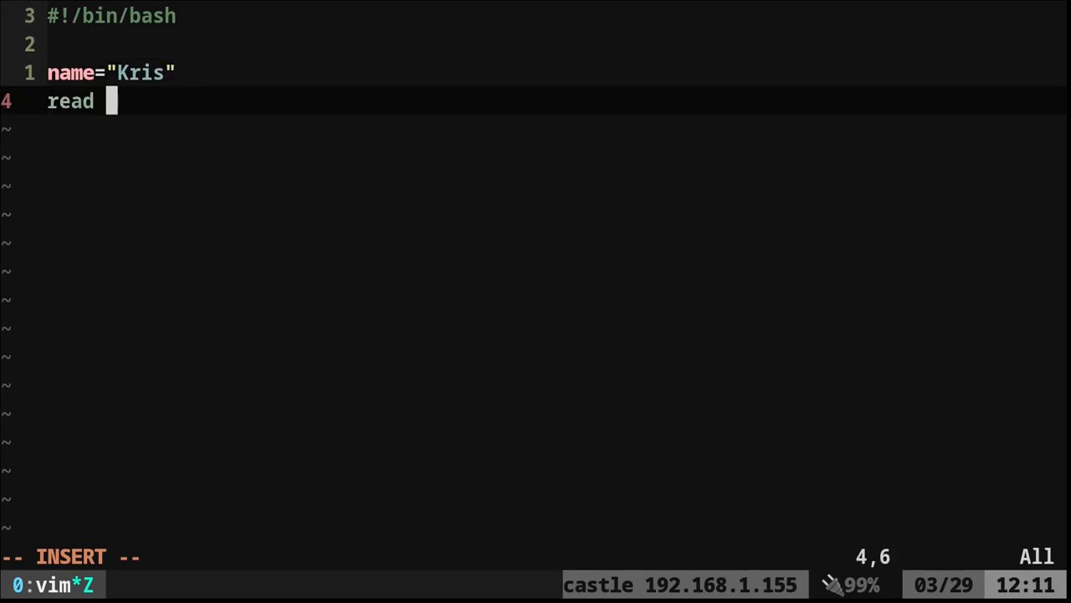
{"action": "type", "text": "-p"}
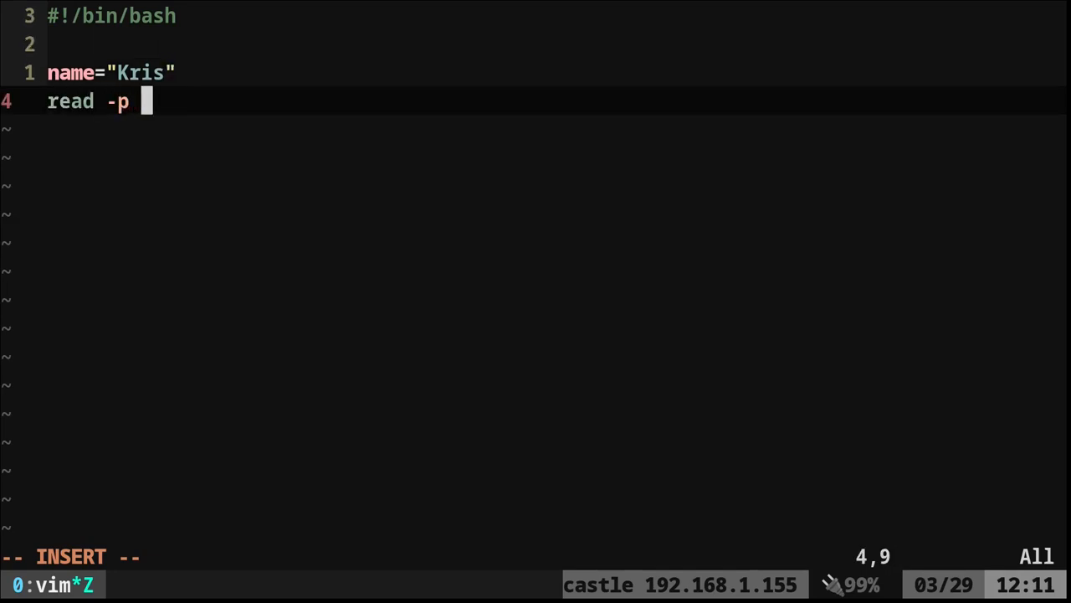
{"action": "type", "text": "\"Please Enter Your Name: \""}
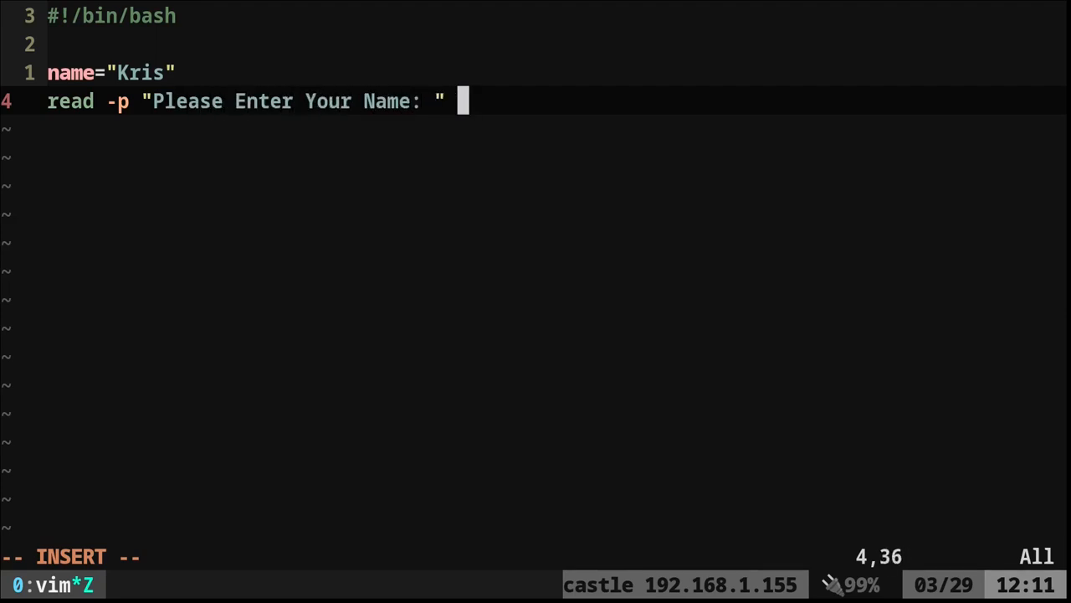
{"action": "type", "text": "r"}
{"action": "type", "text": "[["}
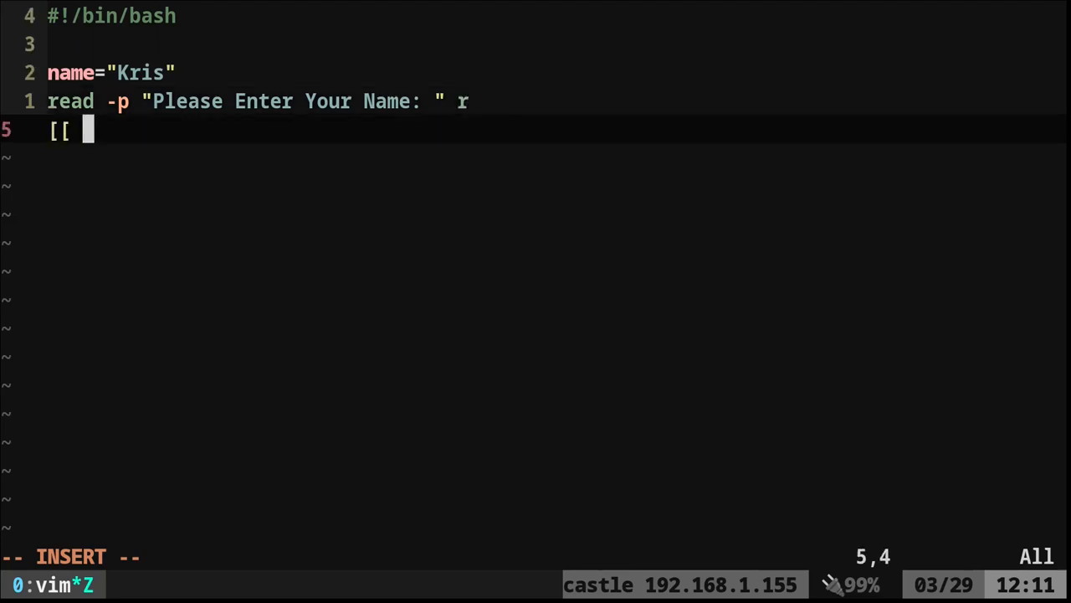
Add the test line [[ "$r" == "$name" ]] && echo "Hello" || echo Bye.
{"action": "type", "text": "\"$"}
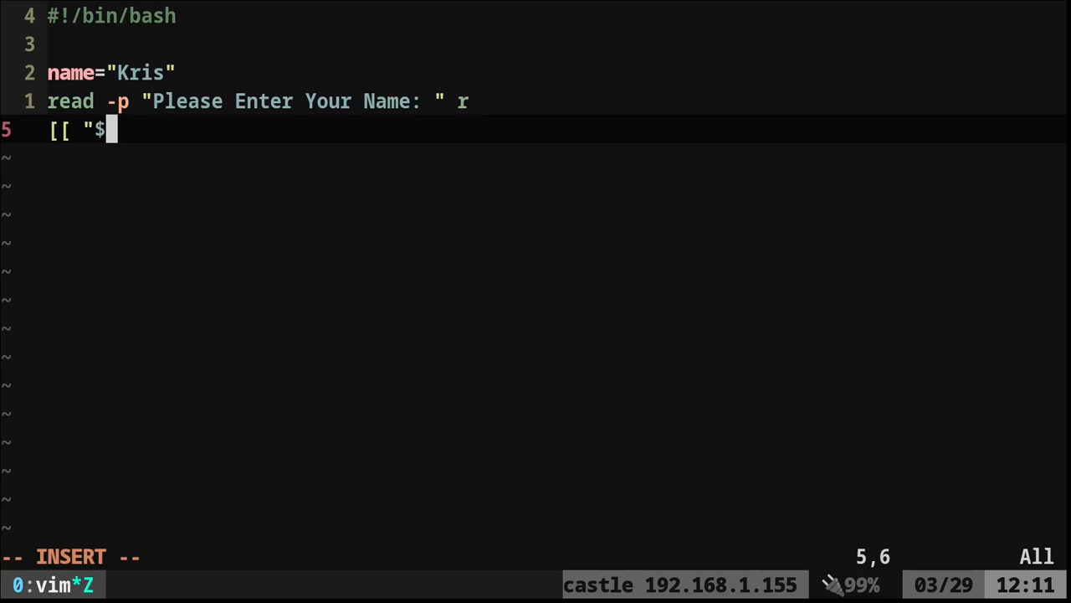
{"action": "type", "text": "r\" =="}
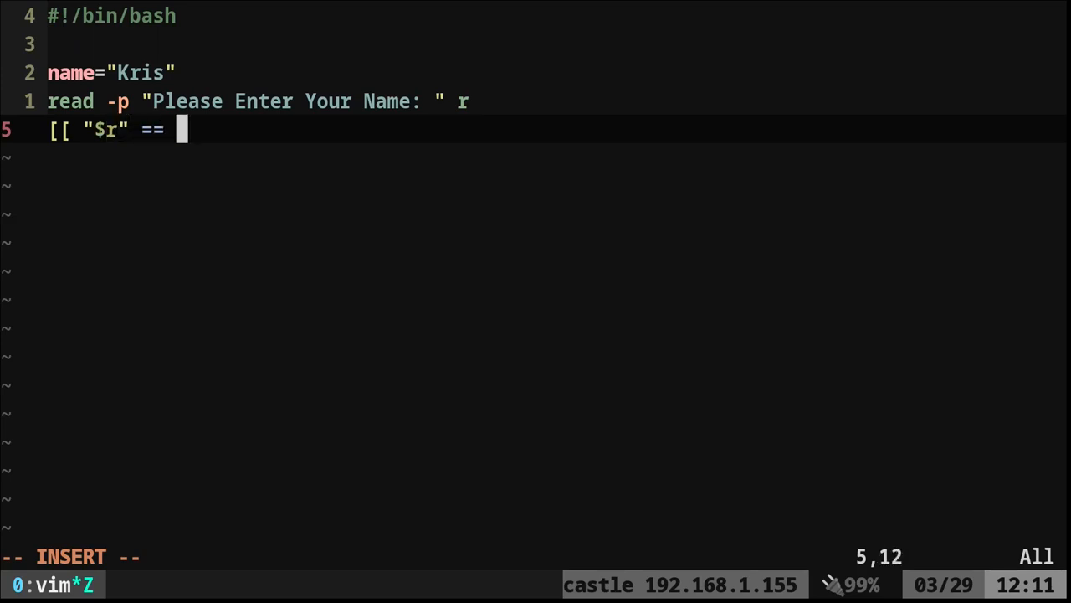
{"action": "type", "text": "\"$name\""}
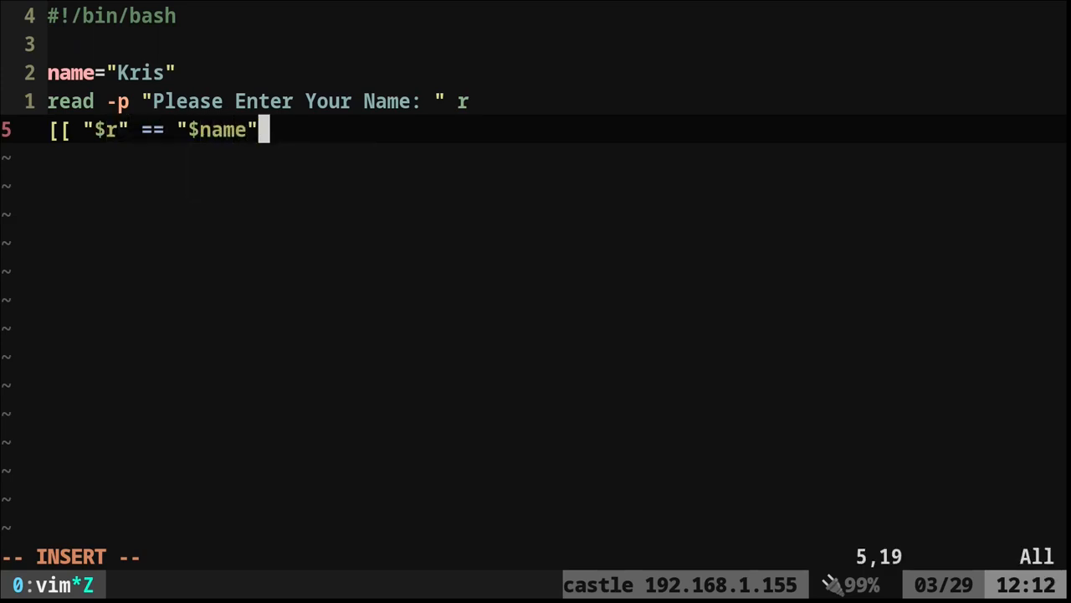
{"action": "type", "text": "]] && echo"}
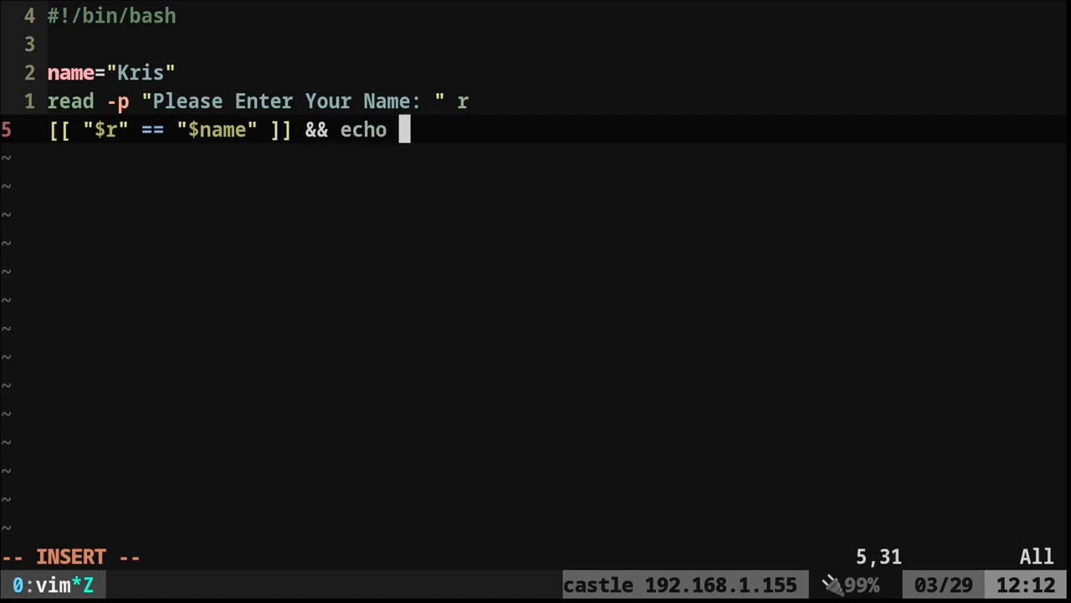
{"action": "type", "text": "\"Hello"}
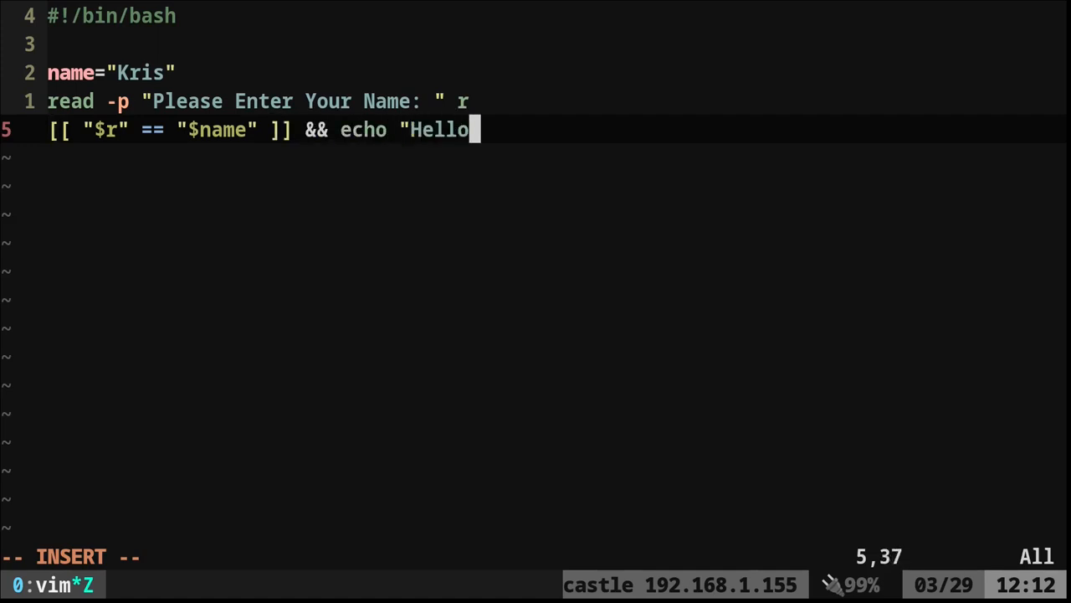
{"action": "type", "text": "\" ||"}
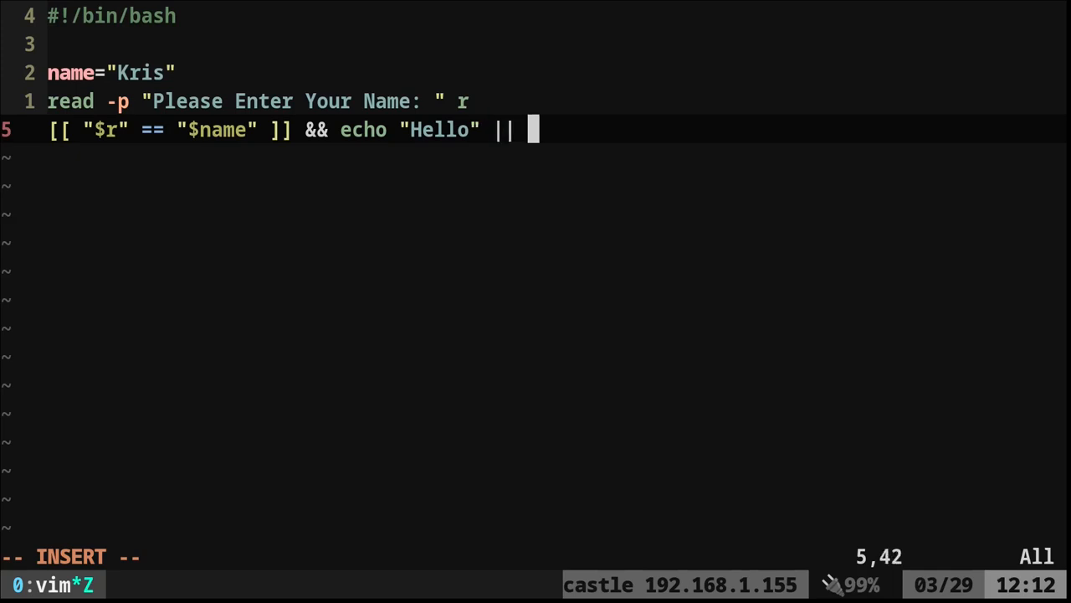
{"action": "type", "text": "echo B"}
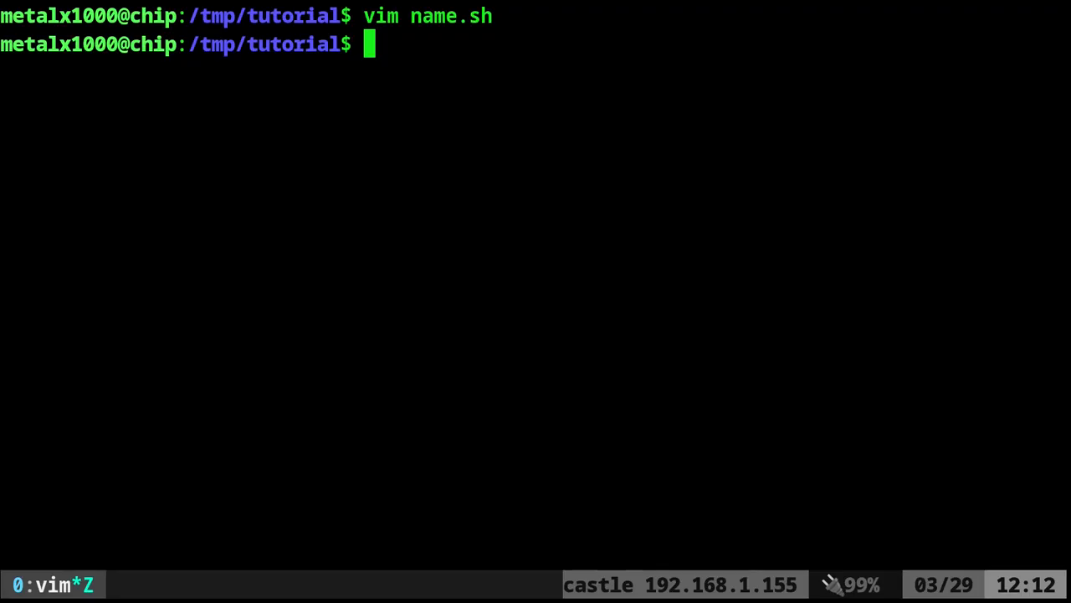
Make name.sh executable with chmod +x and run it entering Kris to get Hello.
{"action": "type", "text": "chmod +x"}
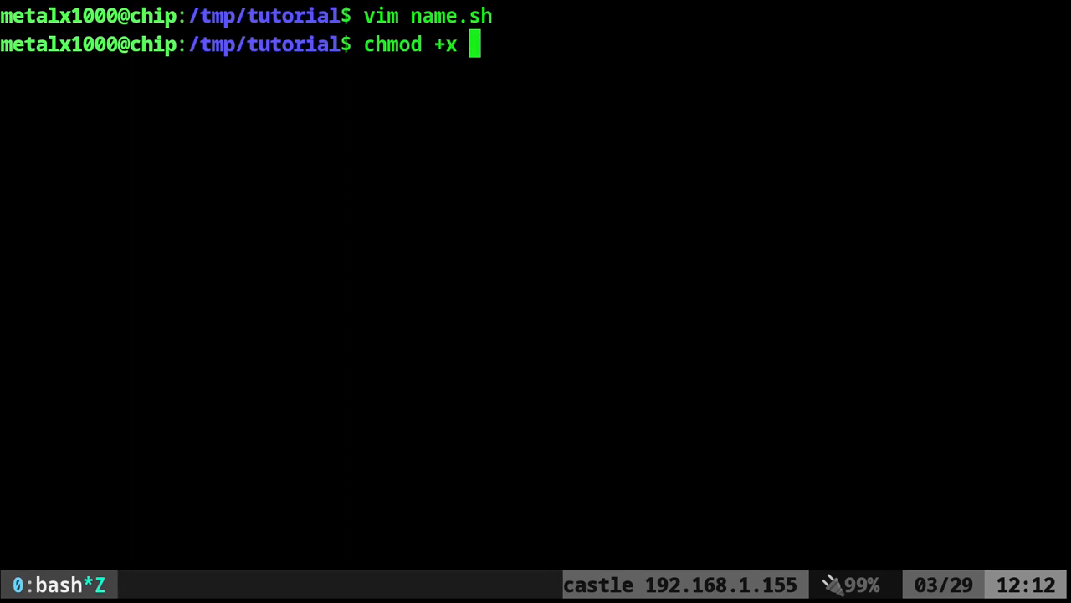
{"action": "type", "text": "name.sh"}
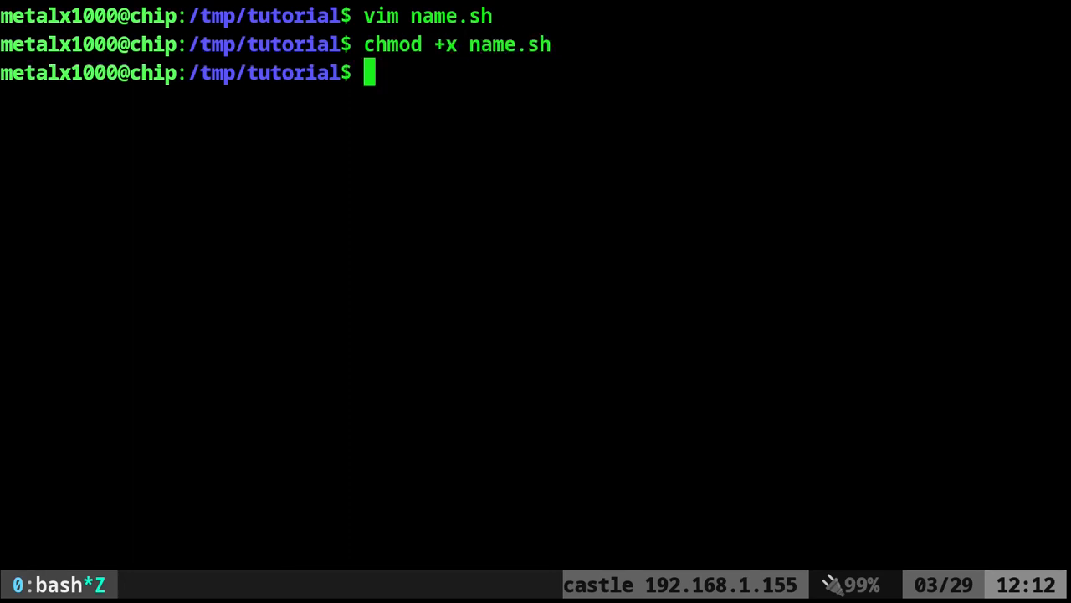
{"action": "type", "text": "./name.sh"}
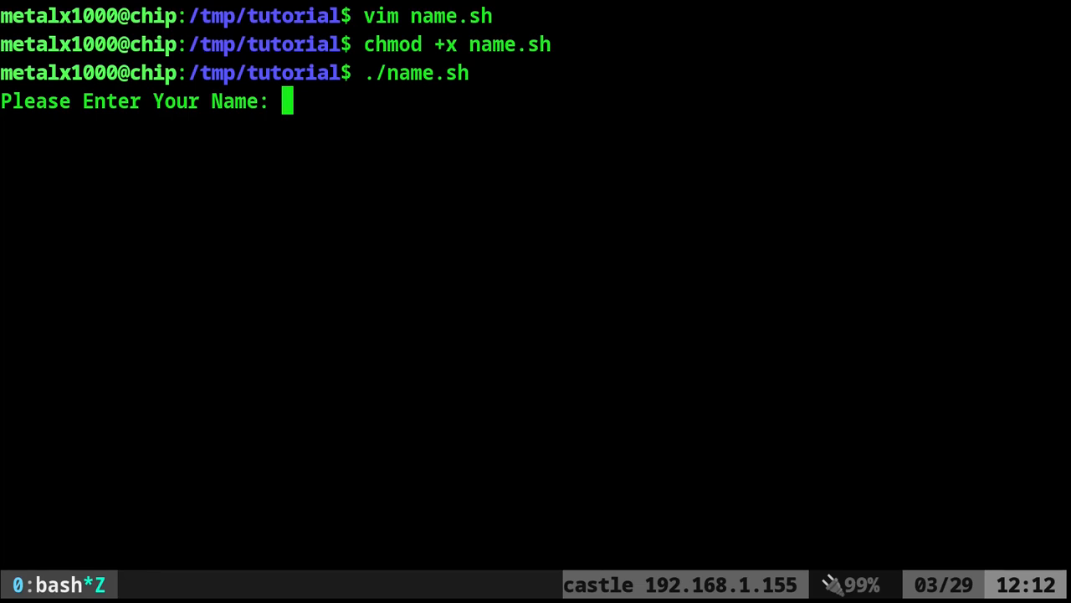
{"action": "type", "text": "Kris"}
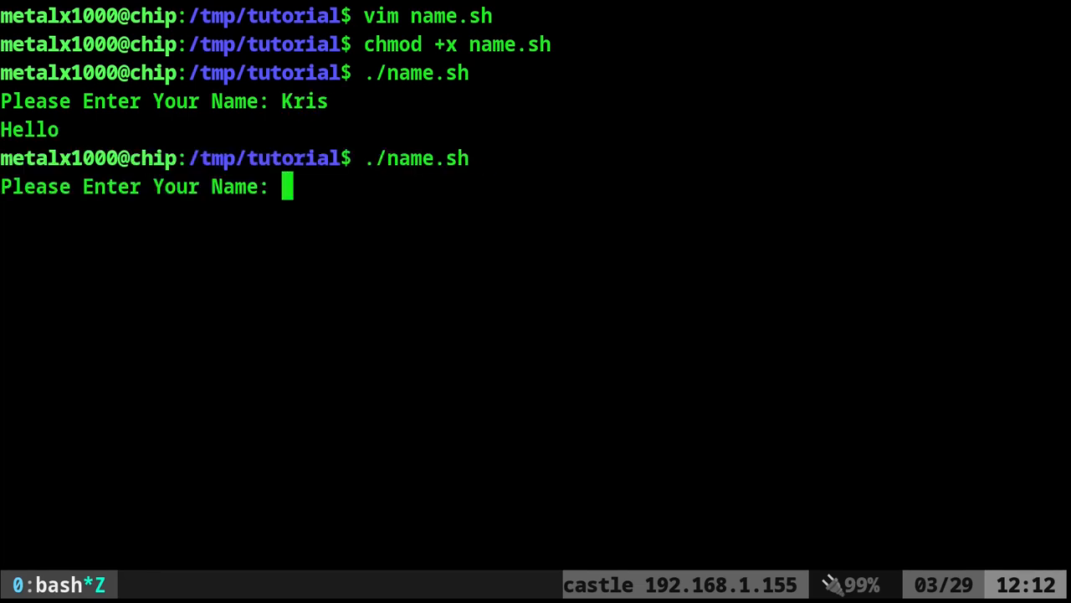
Rerun name.sh with bob and lowercase kris, both getting Bye, then reopen it in Vim.
{"action": "type", "text": "bob"}
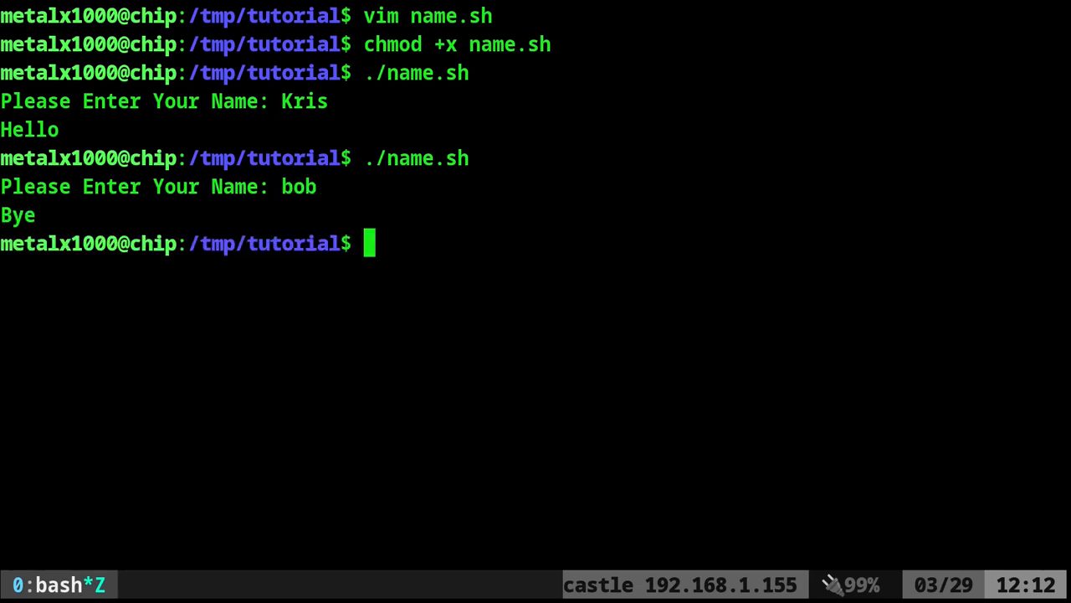
{"action": "type", "text": "./name.sh"}
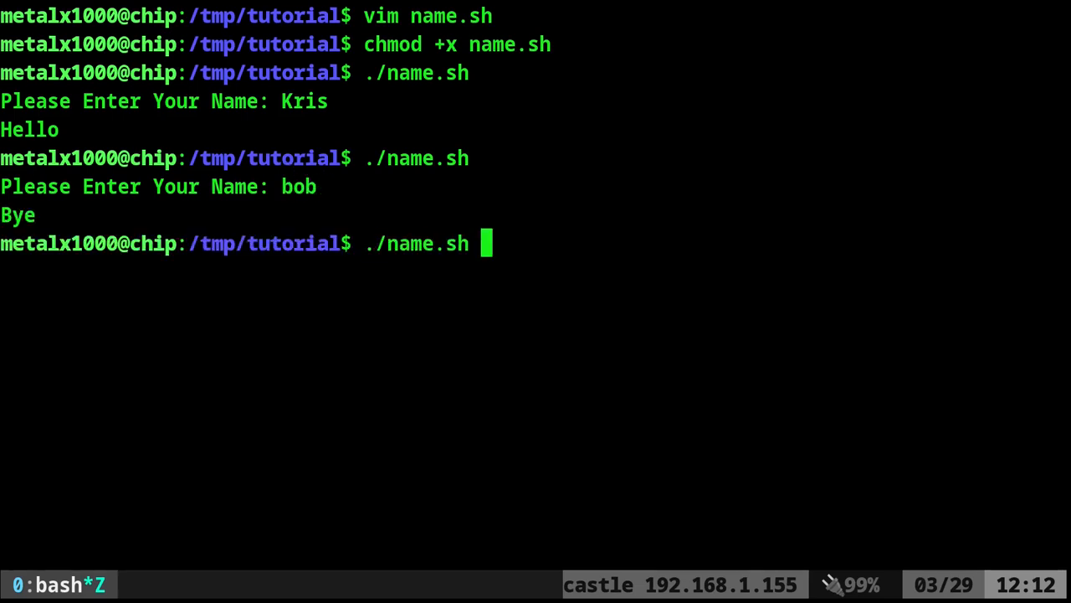
{"action": "type", "text": "kris"}
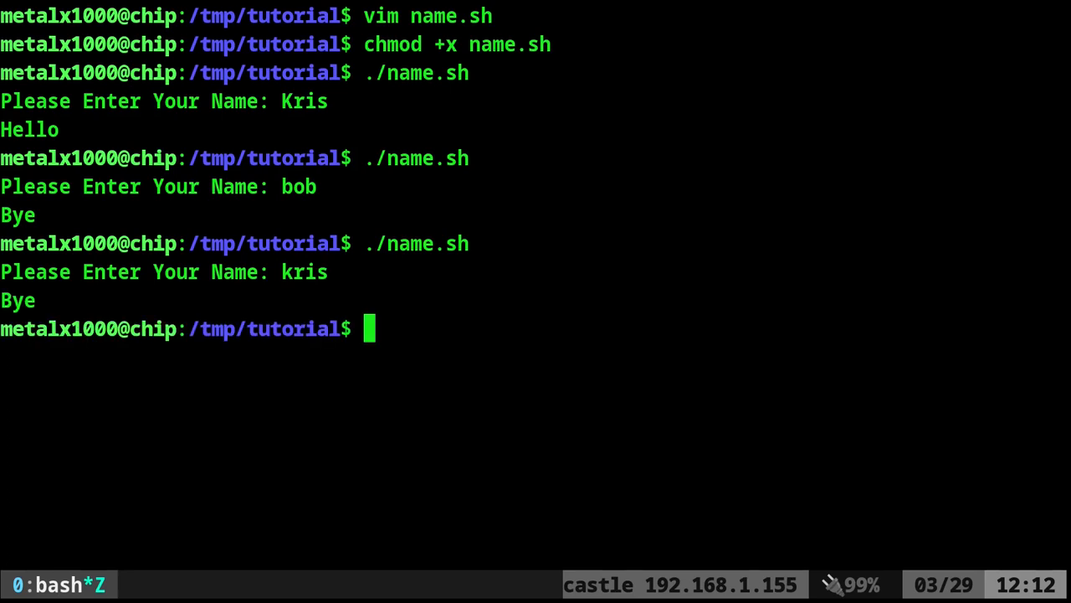
{"action": "type", "text": "vim name.sh"}
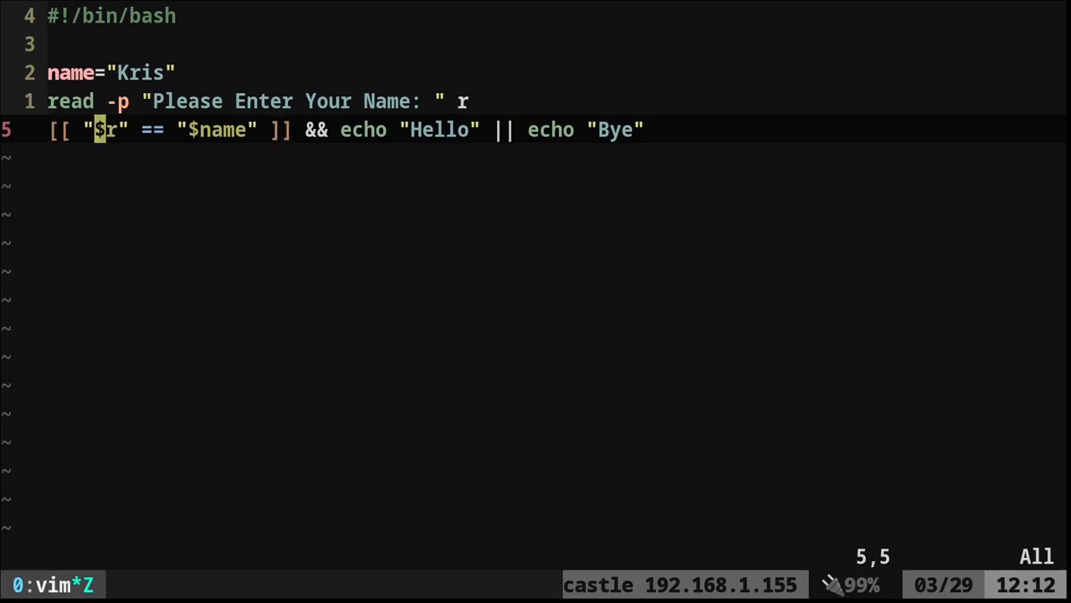
Rewrite the comparison to use the uppercased expansions ${r^^} and ${name^^}.
{"action": "type", "text": "{"}
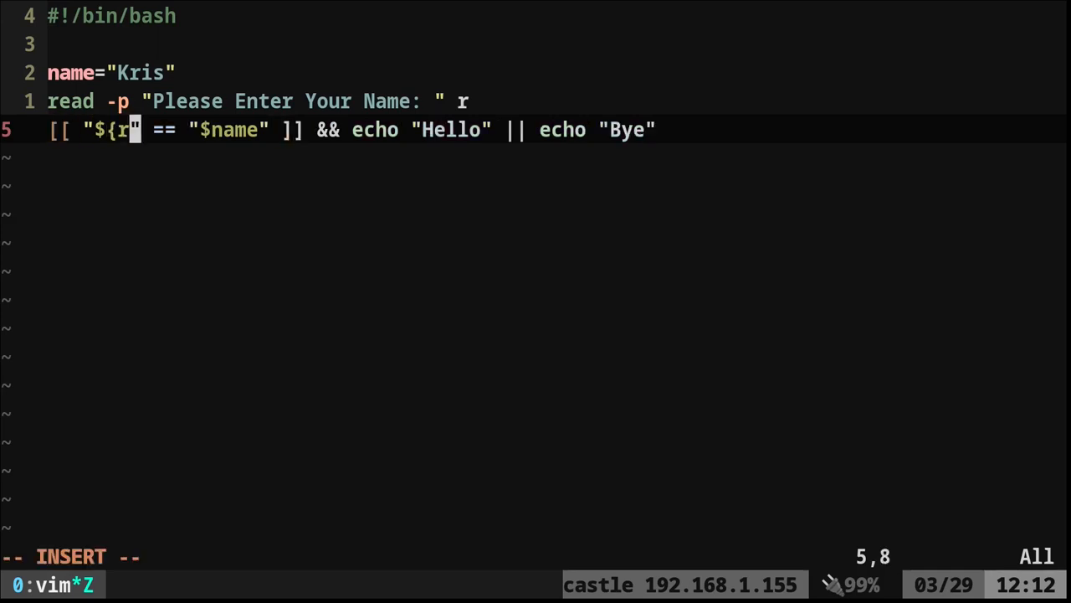
{"action": "type", "text": "^^"}
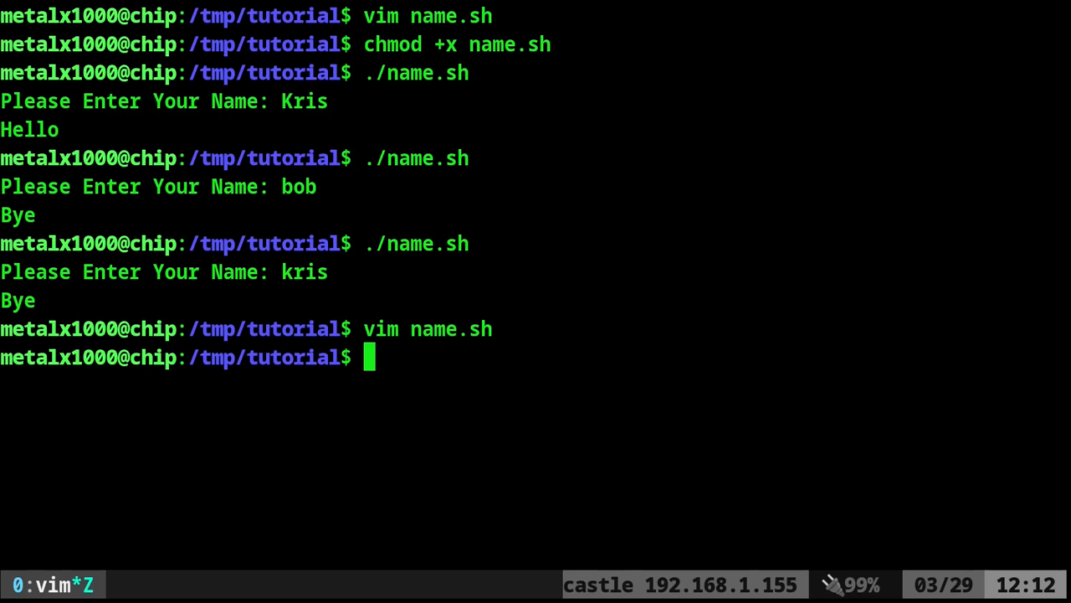
Run ./name.sh with Kris, kris and KriS all getting Hello, then bob getting Bye.
{"action": "type", "text": "./name.sh"}
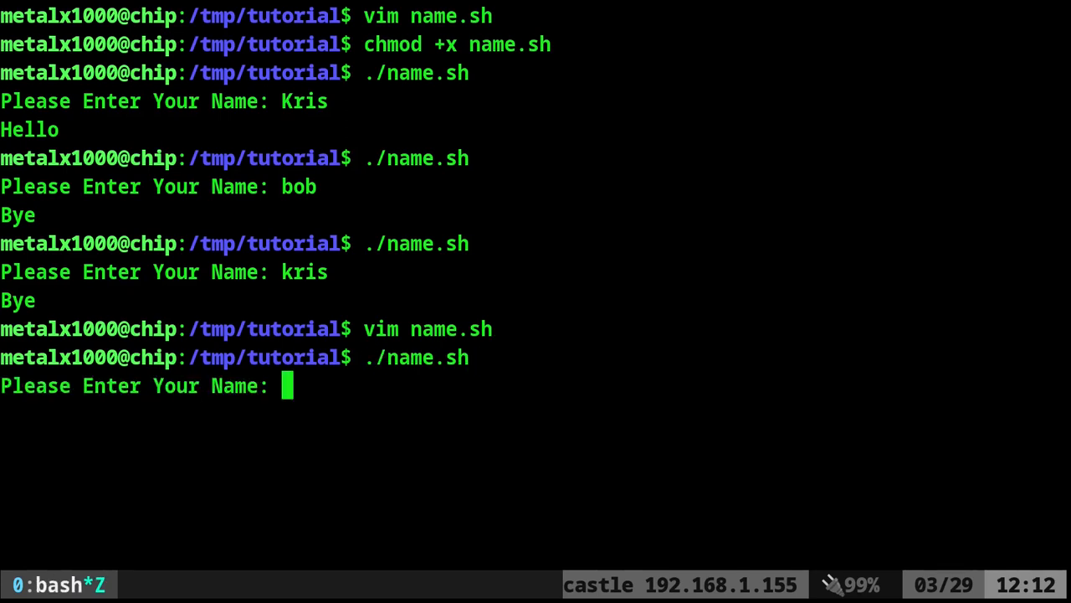
{"action": "type", "text": "Kris"}
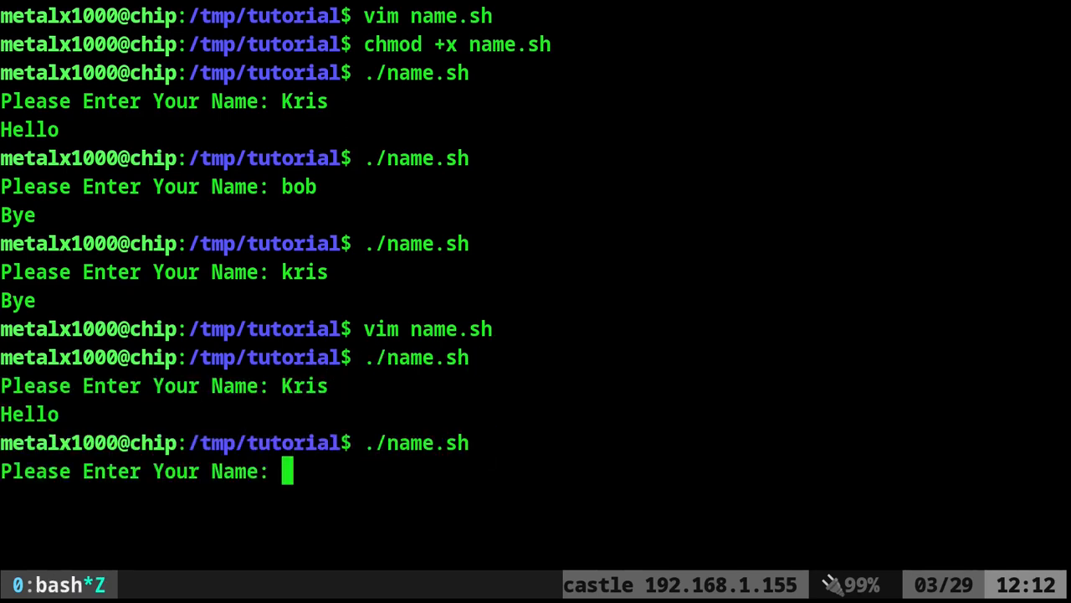
{"action": "type", "text": "kris"}
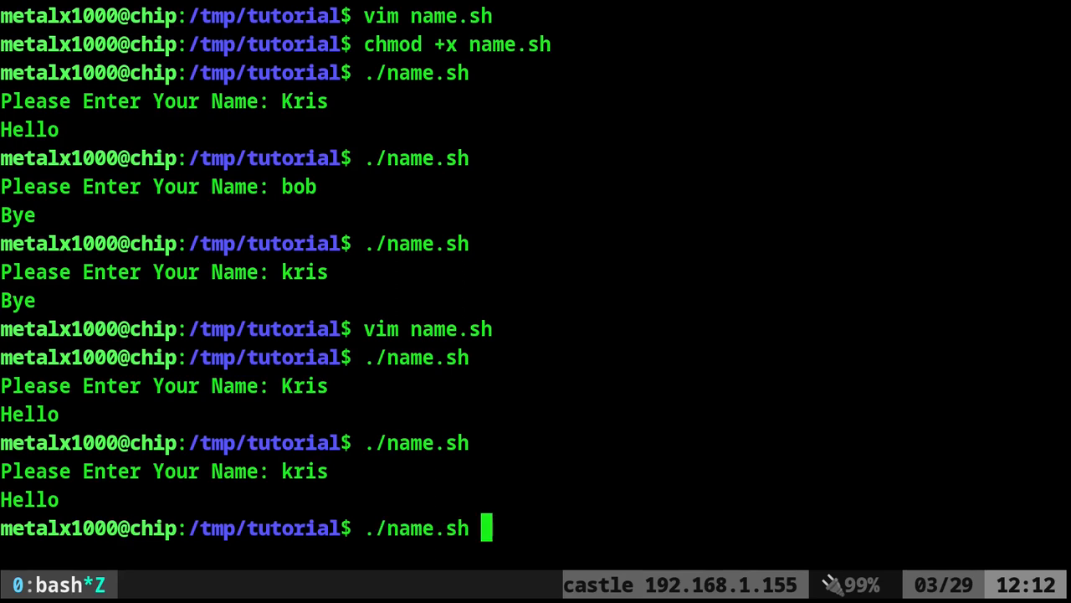
{"action": "type", "text": "KriS"}
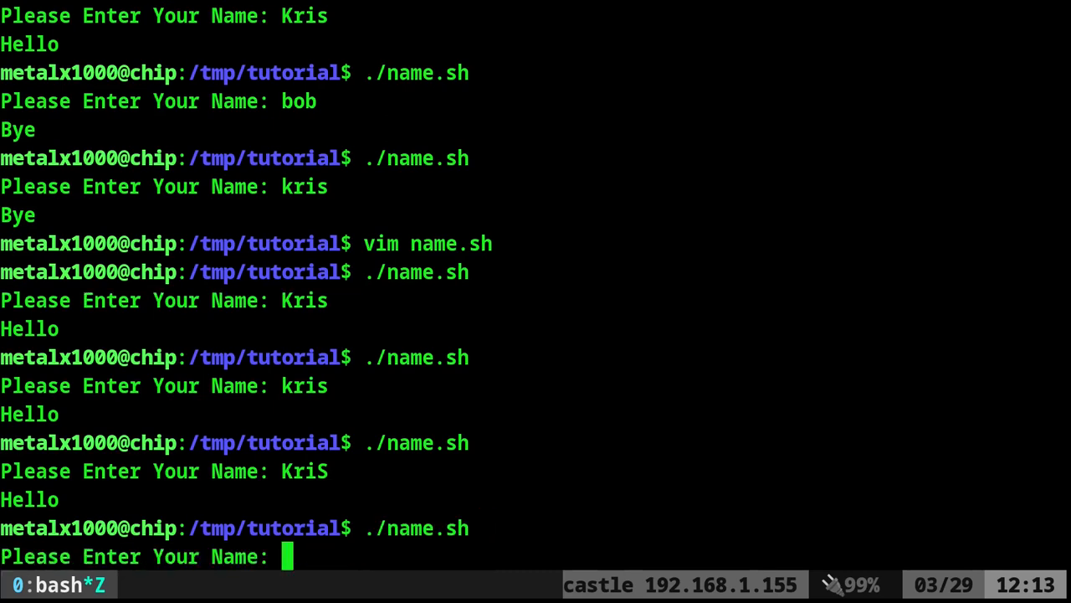
{"action": "type", "text": "bob"}
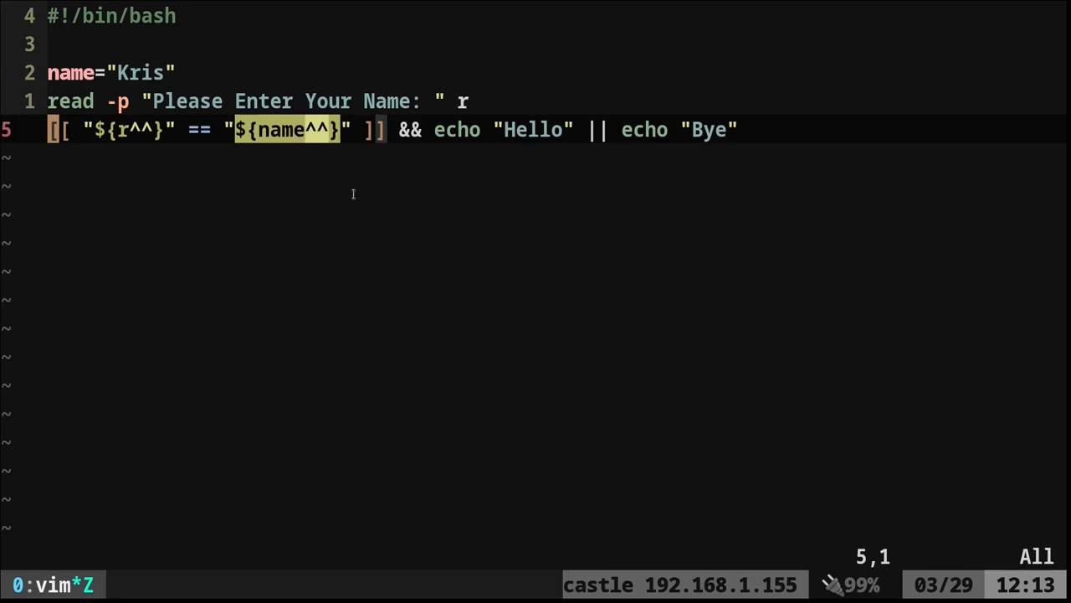
{"action": "mouse_move", "coordinate": [365, 188]}
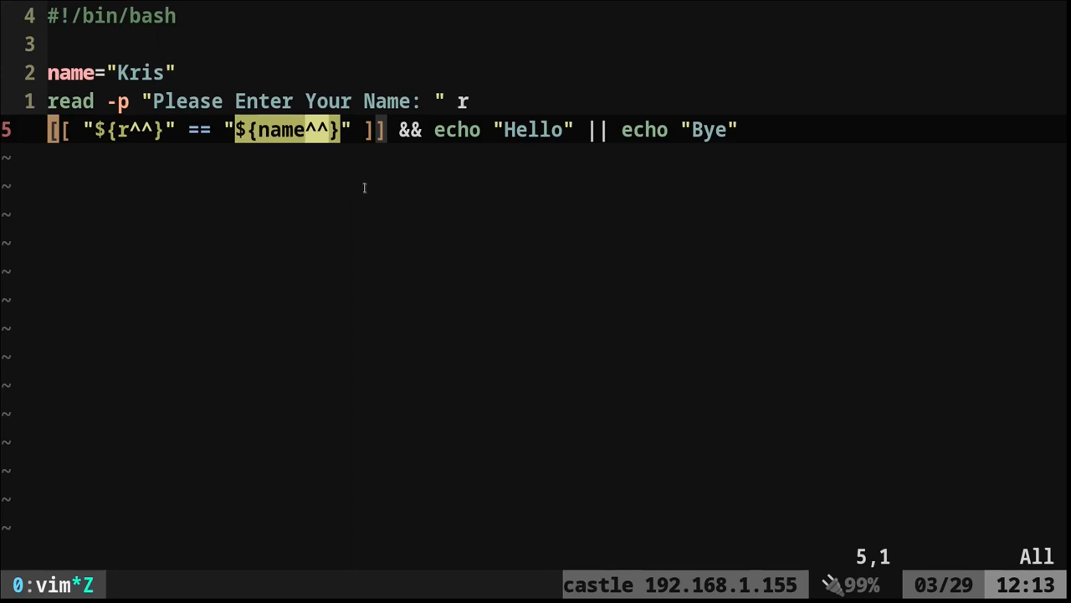